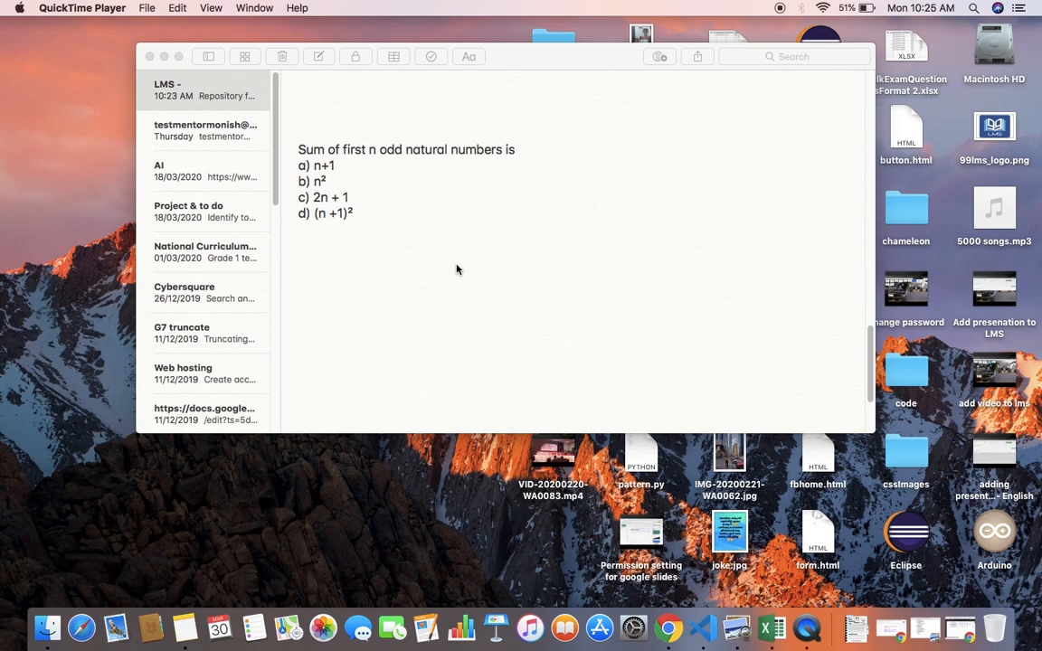
mouse_move(344, 178)
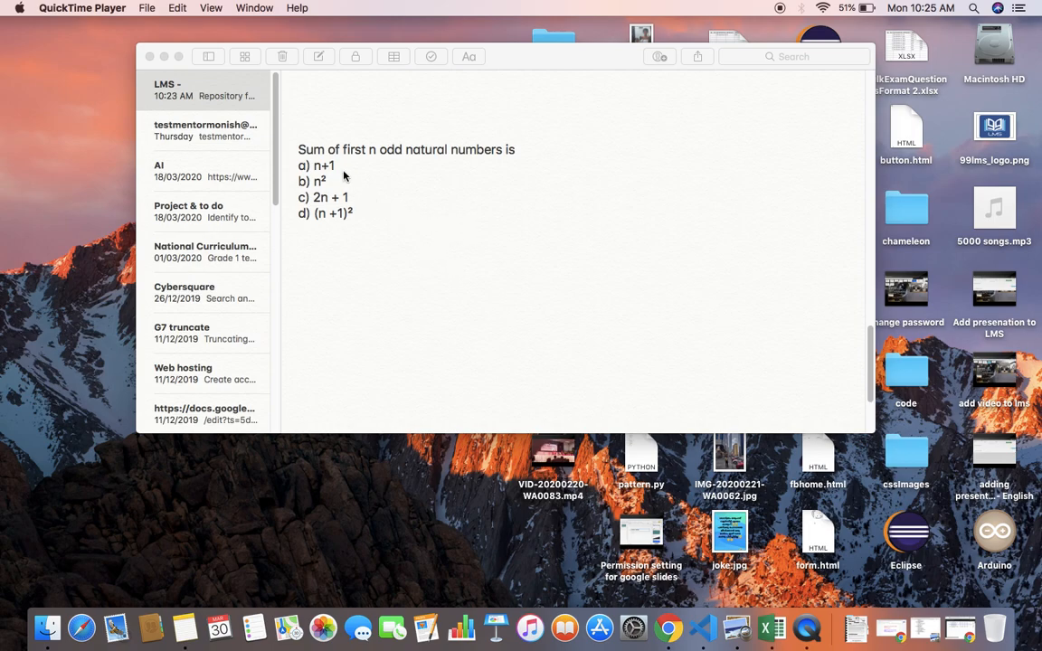
mouse_move(330, 163)
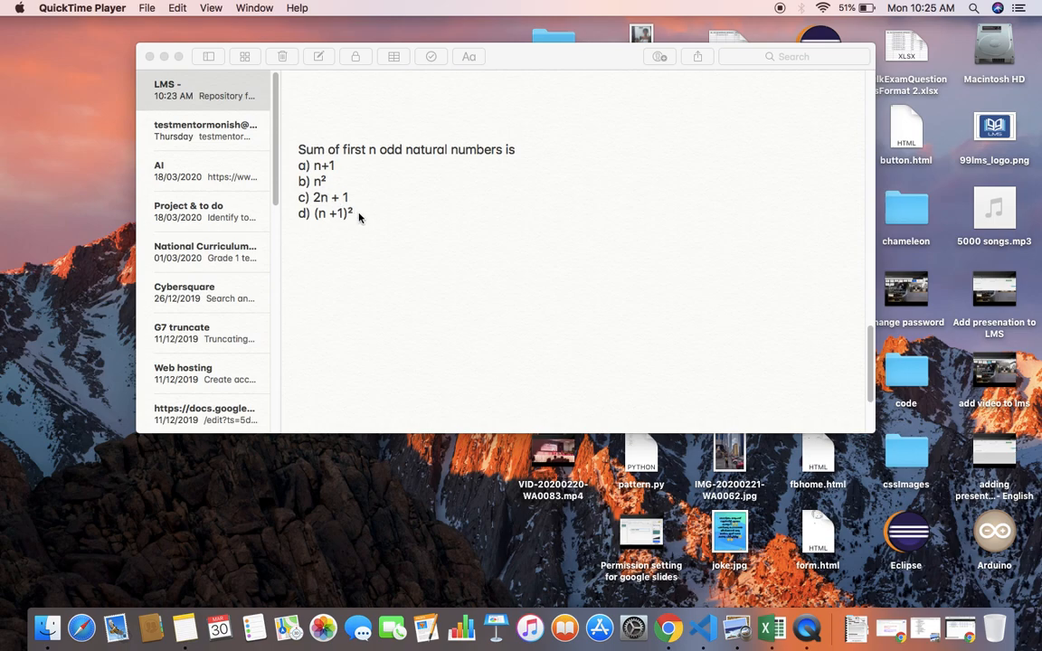
mouse_move(391, 236)
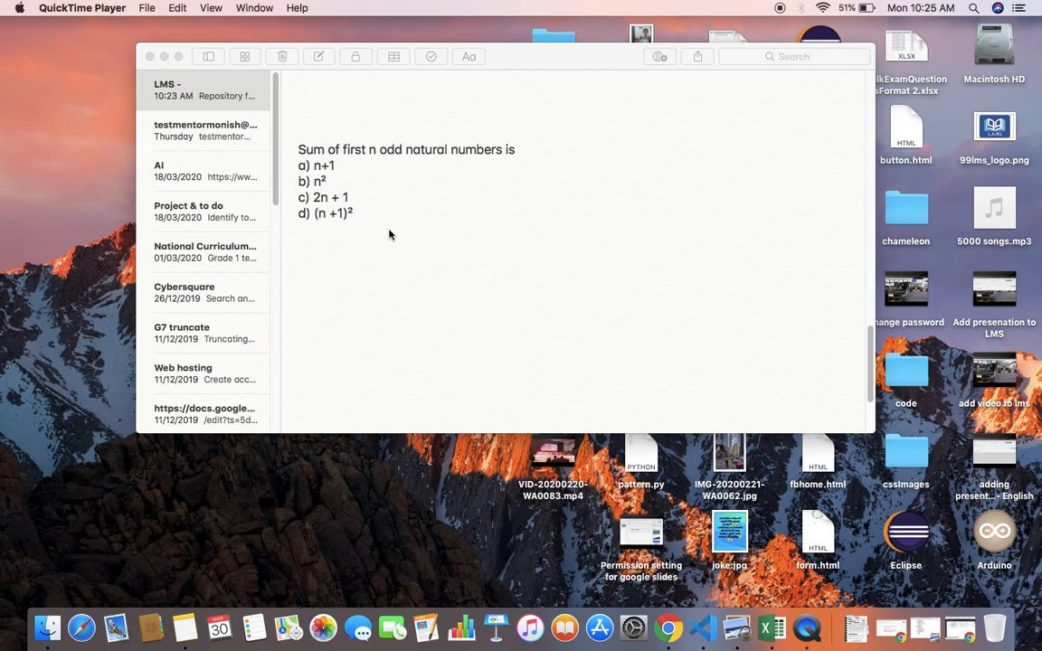
mouse_move(434, 197)
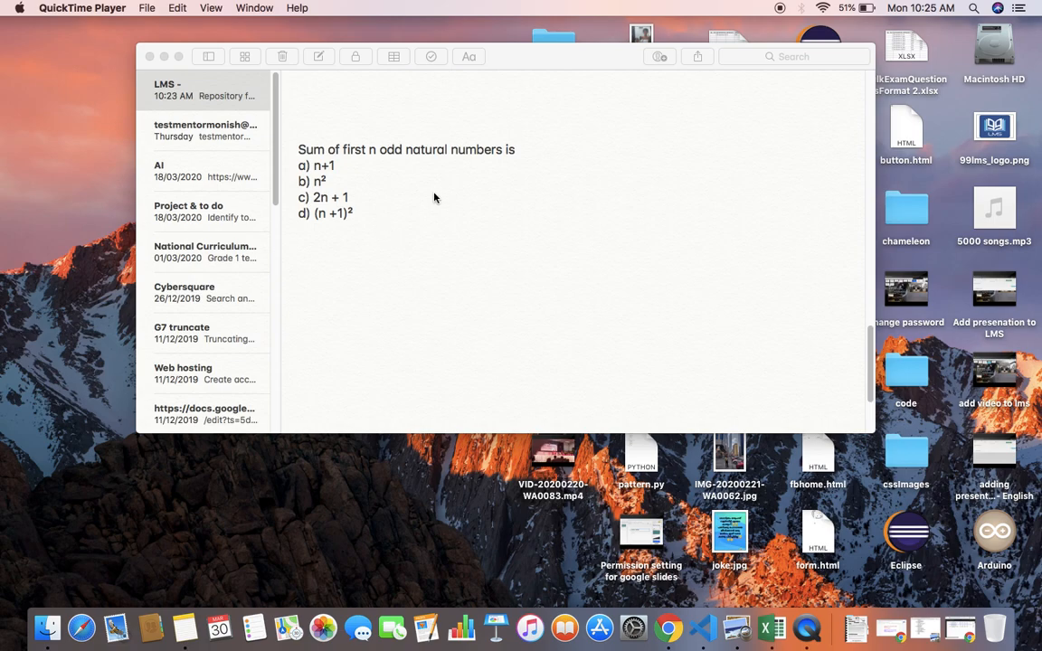
mouse_move(545, 268)
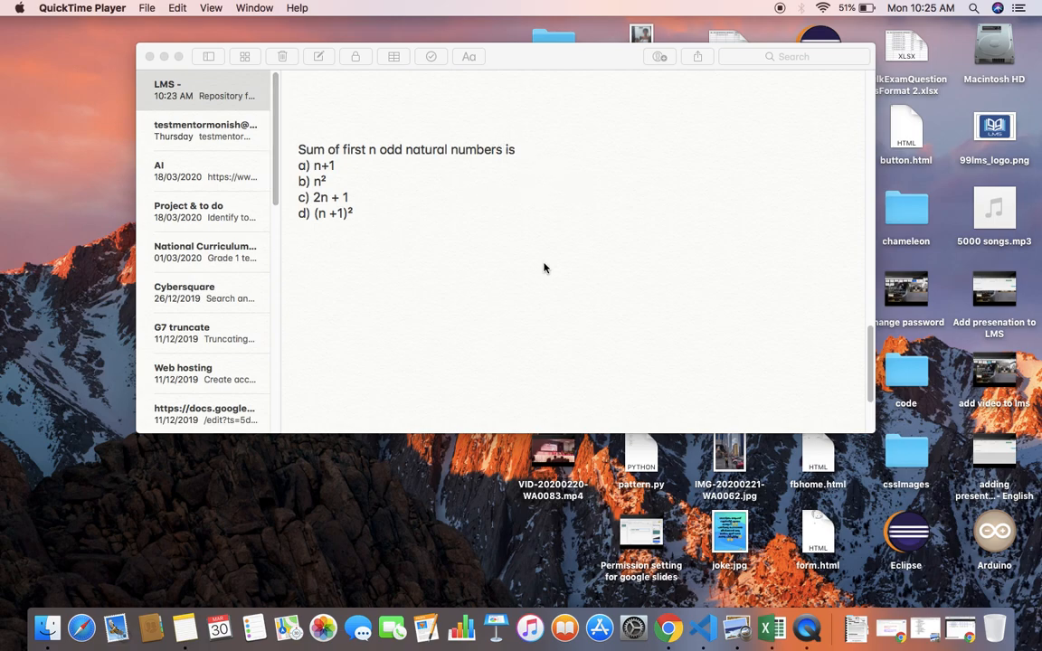
mouse_move(409, 188)
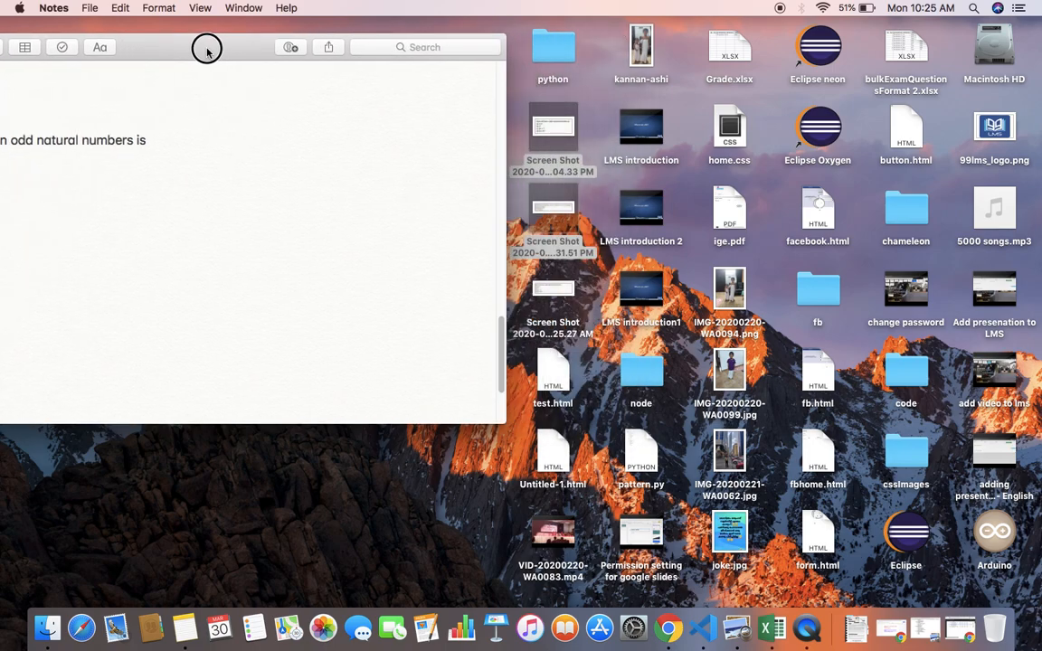
- Move the odd-numbers question note aside and pick a Screen Shot file on the desktop
left_click(554, 208)
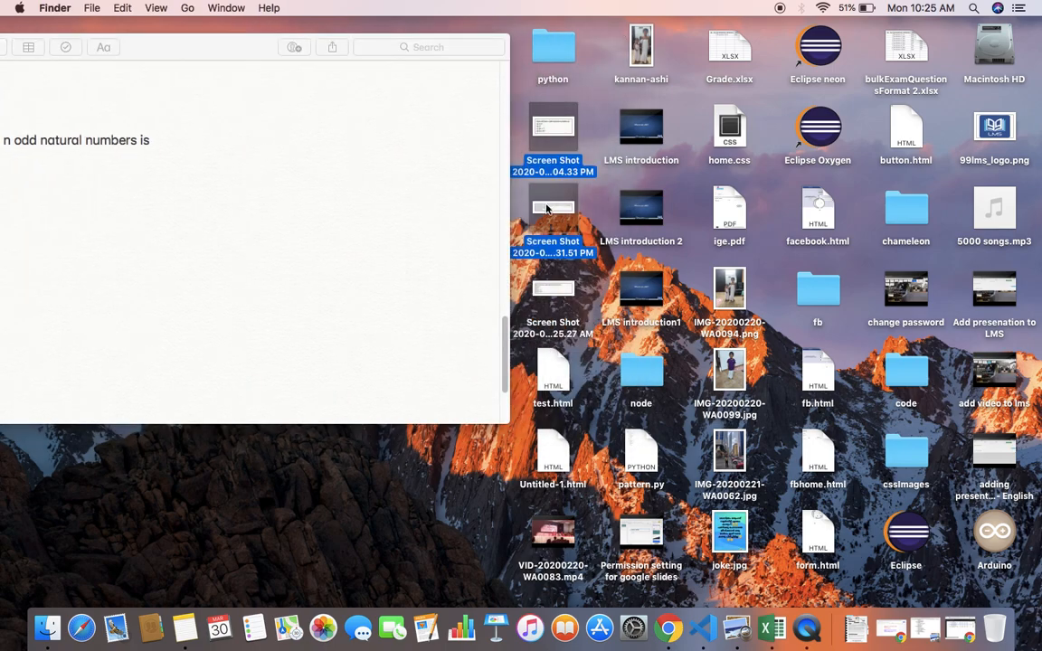
left_click(554, 208)
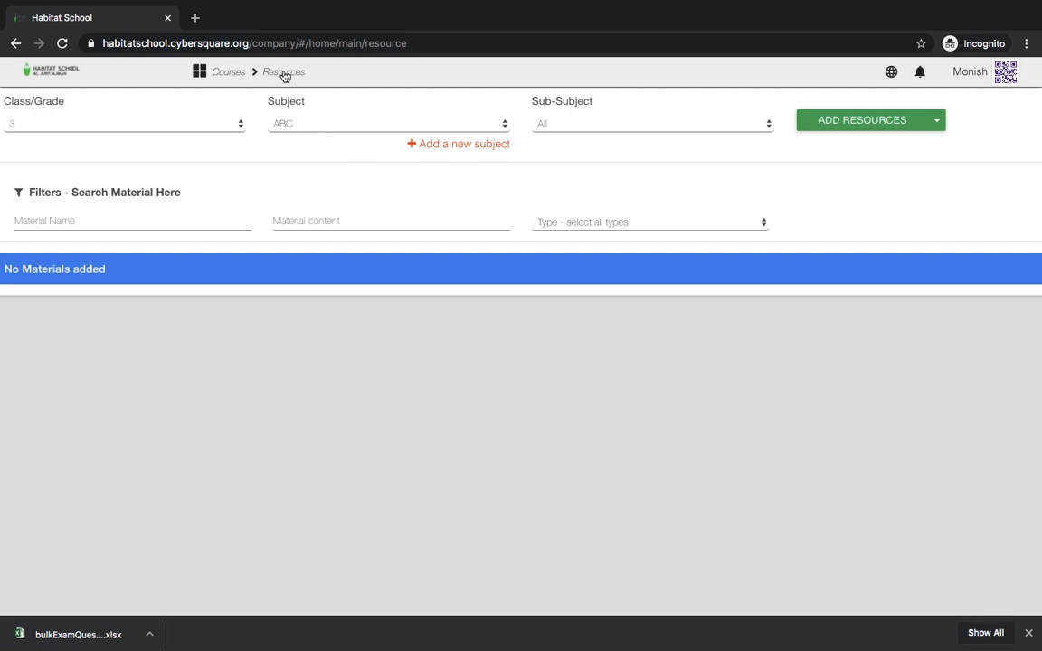
- Start adding an Exam Objective Question resource for grade 3 Mathematics
left_click(125, 123)
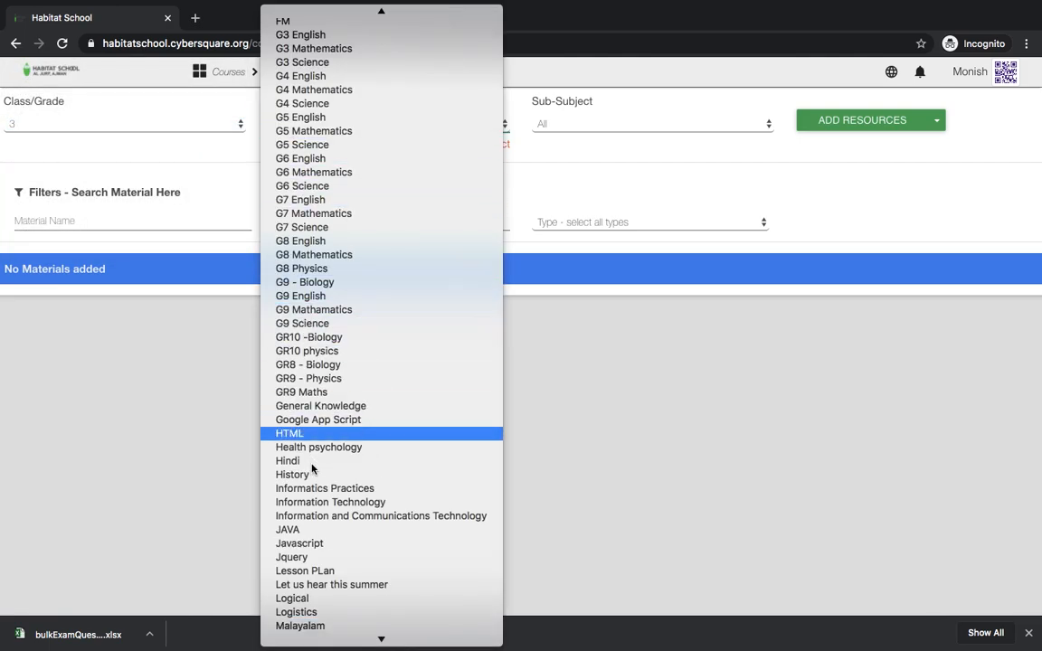
scroll("down", 3)
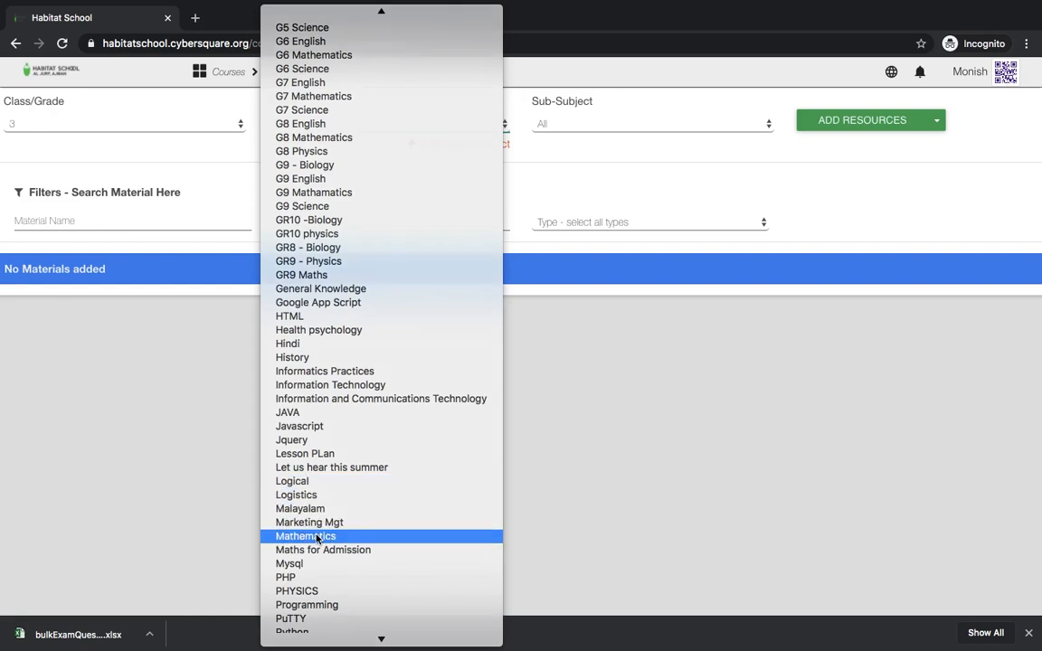
left_click(304, 536)
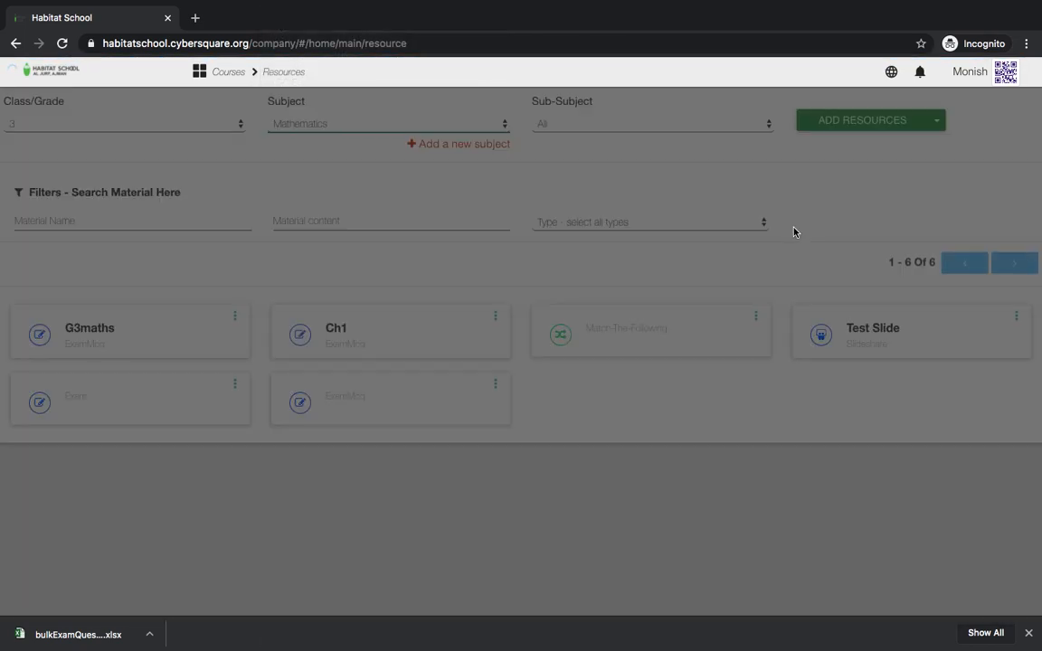
left_click(937, 119)
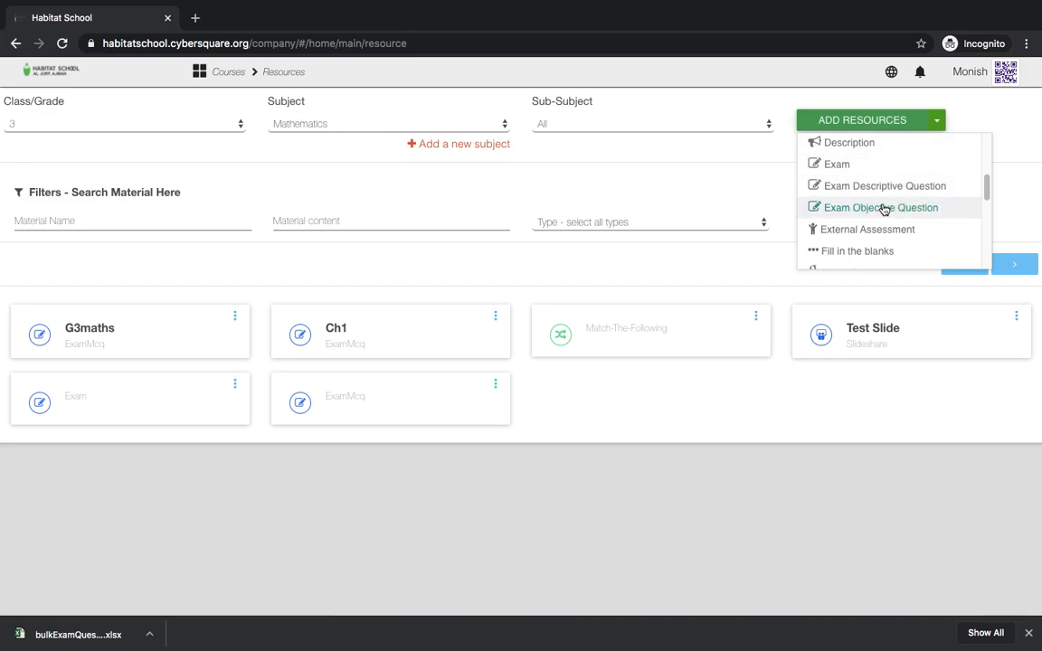
left_click(881, 206)
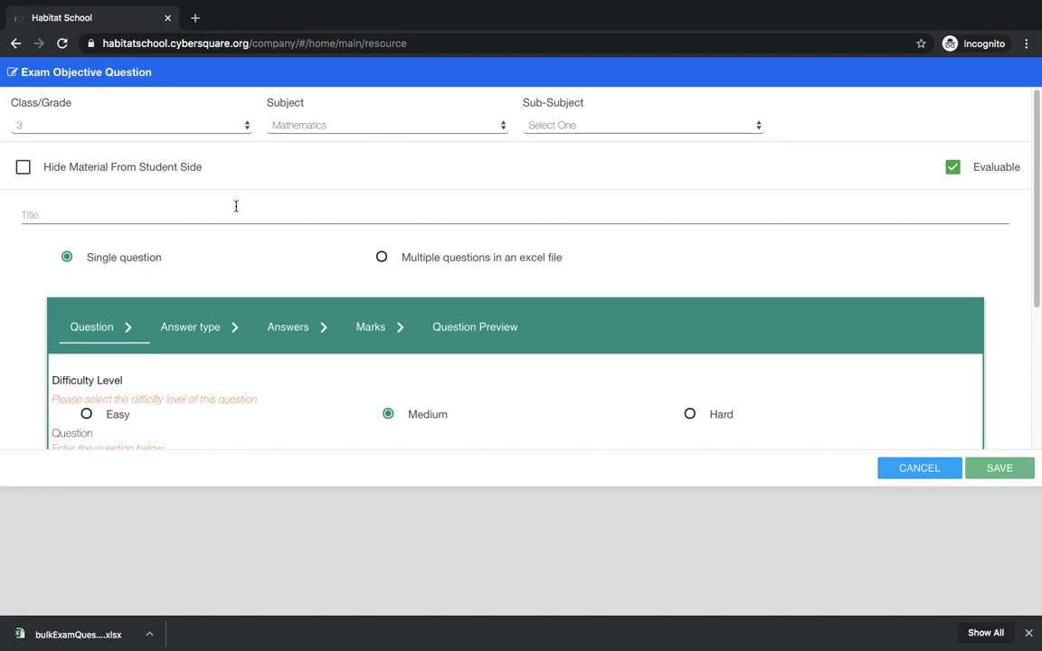
- Choose Multiple questions in an excel file and download the bulk question template
left_click(275, 217)
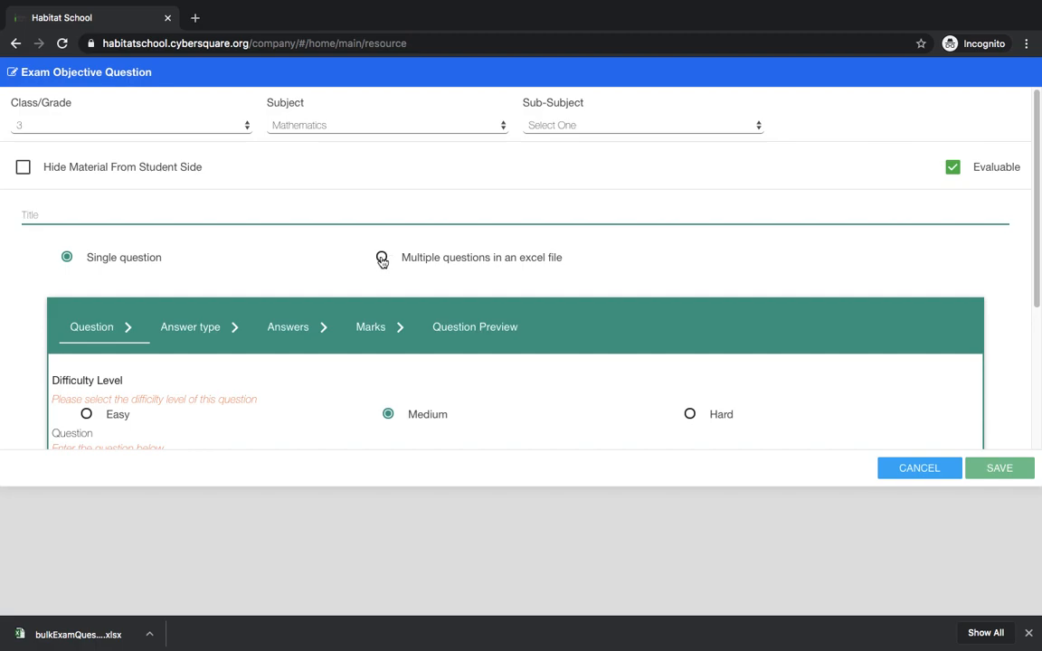
left_click(384, 257)
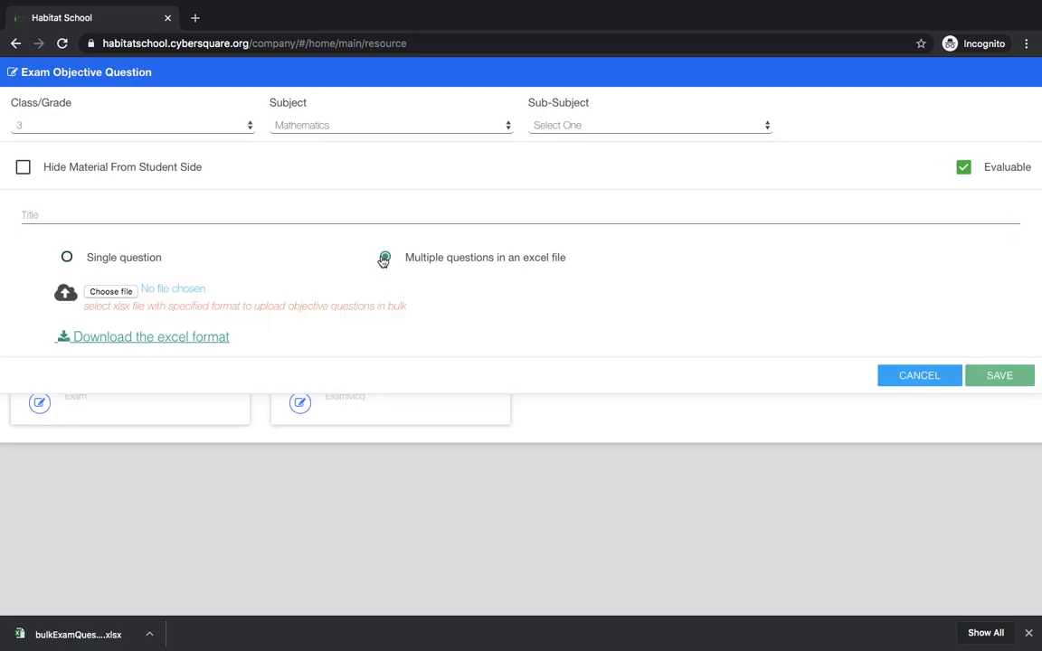
left_click(384, 257)
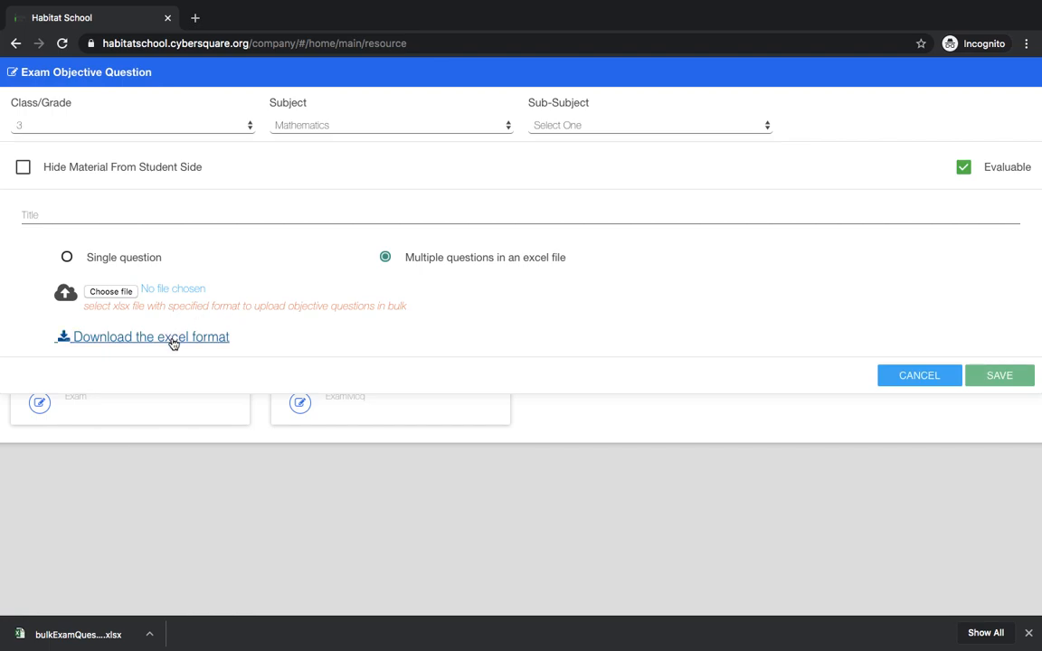
left_click(148, 337)
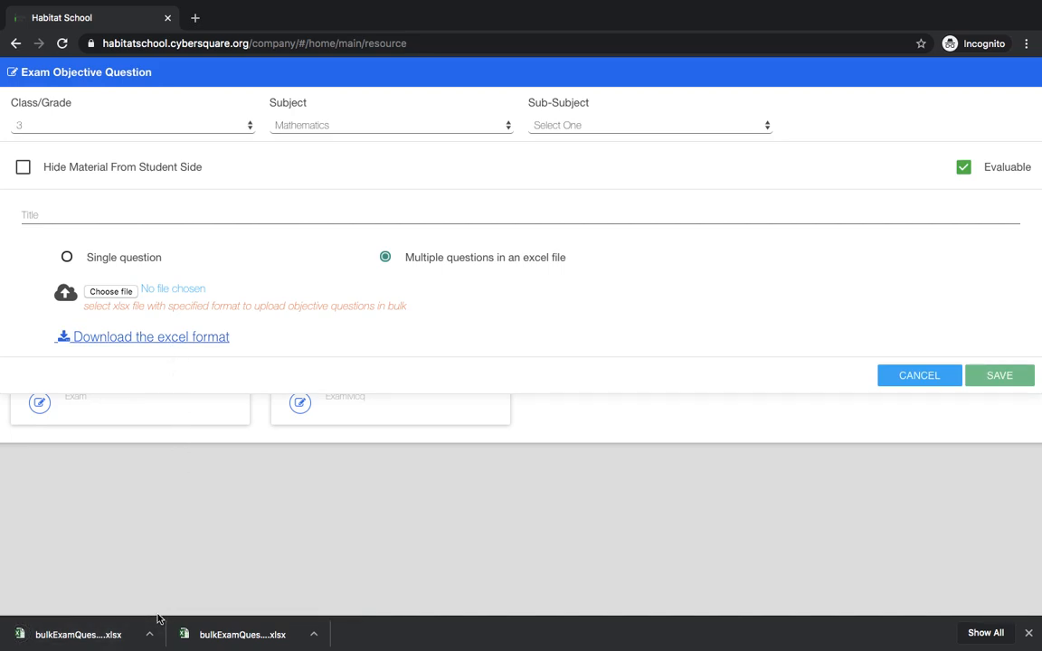
mouse_move(467, 480)
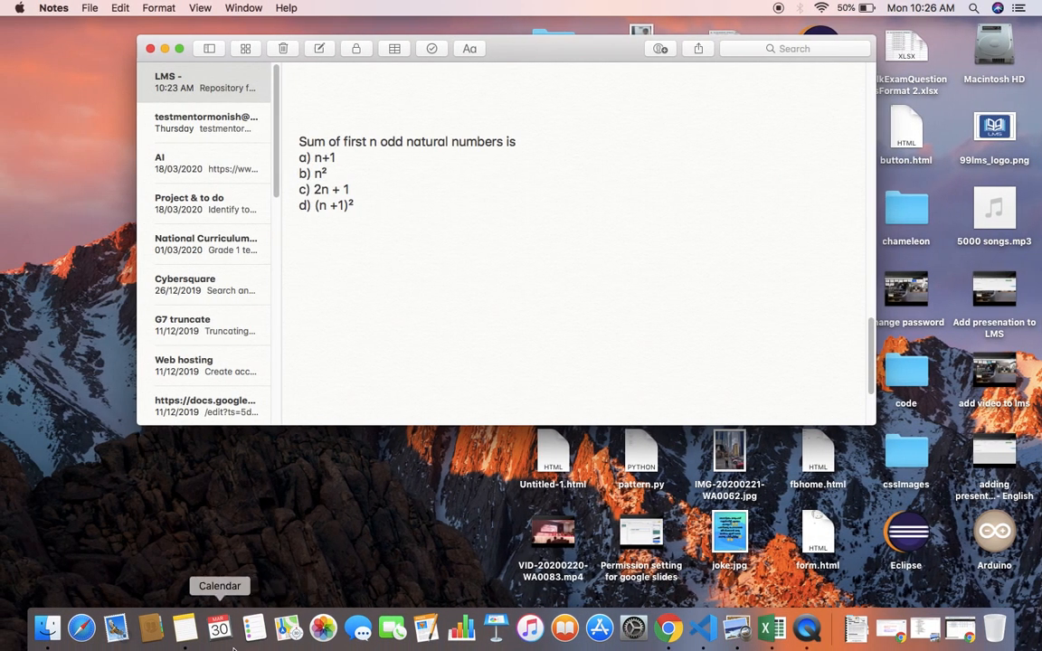
- Move the downloaded bulkExamQuestionsFormat file from Downloads into Upload and rename it uploadFormat.xlsx
left_click(47, 626)
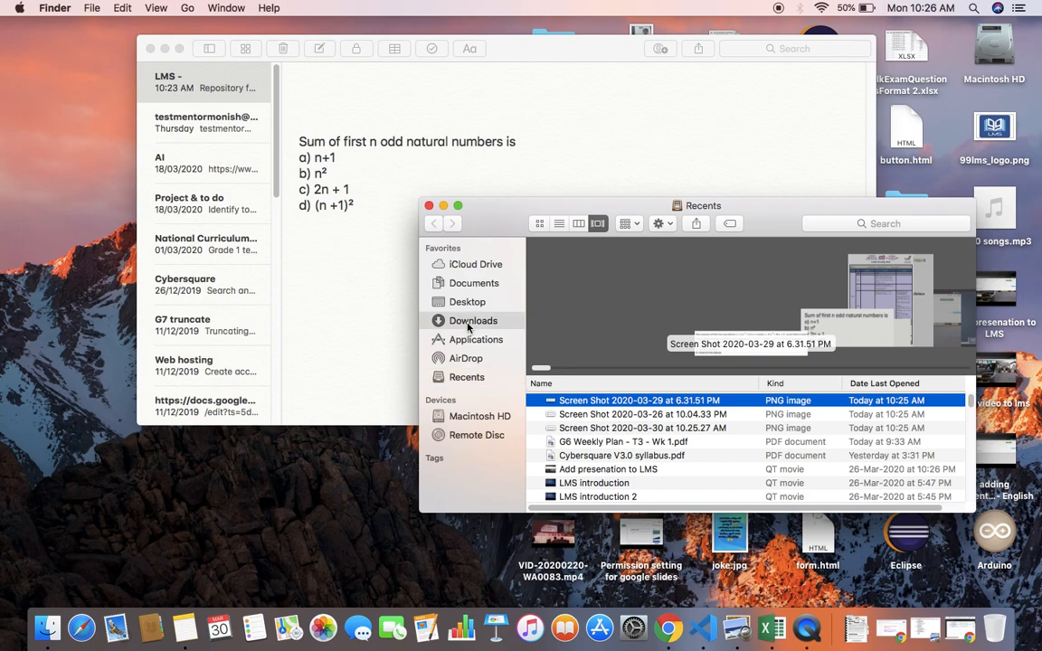
left_click(474, 320)
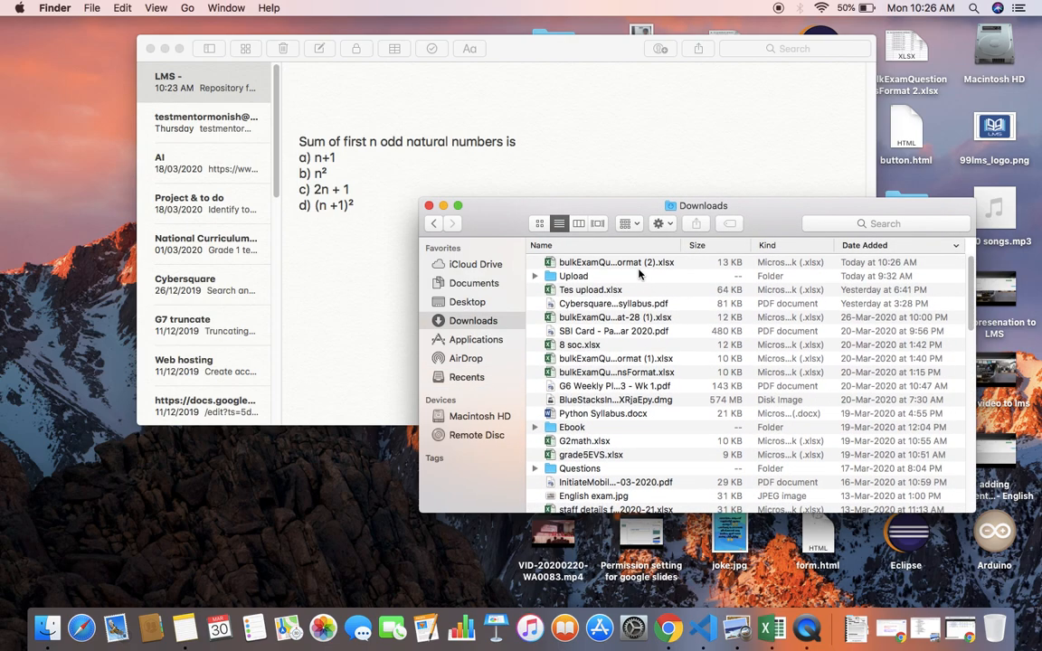
left_click(615, 263)
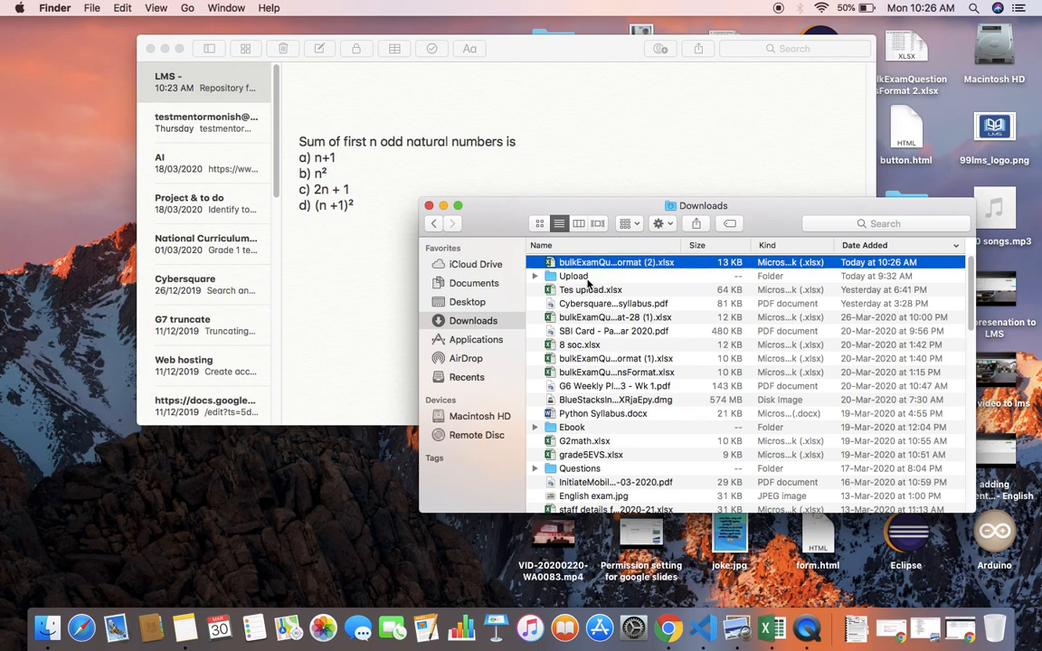
left_click(124, 8)
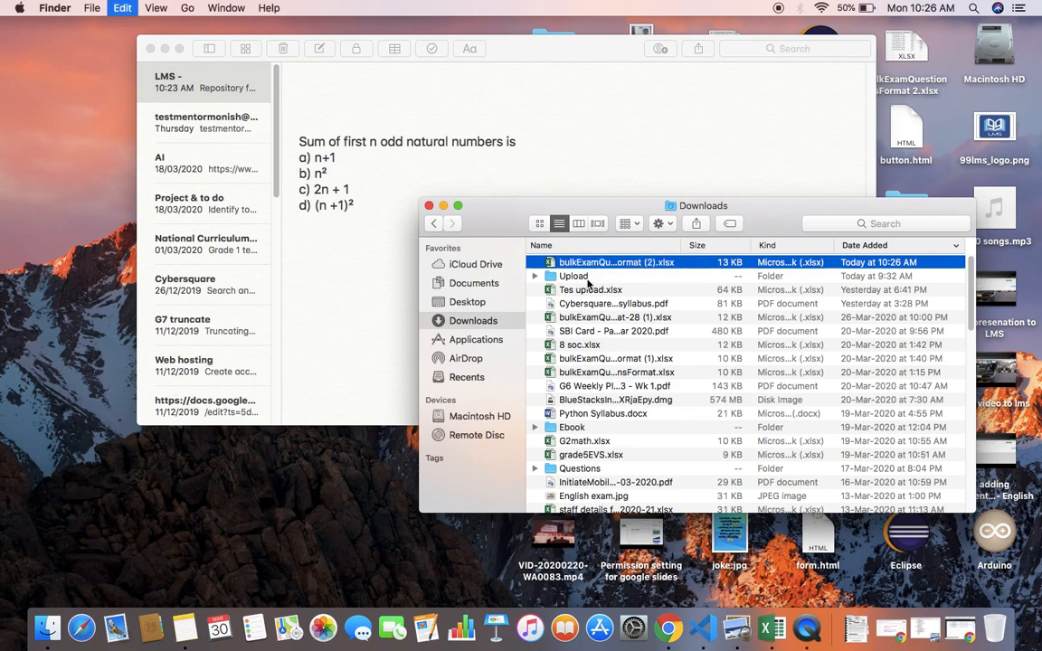
double_click(574, 275)
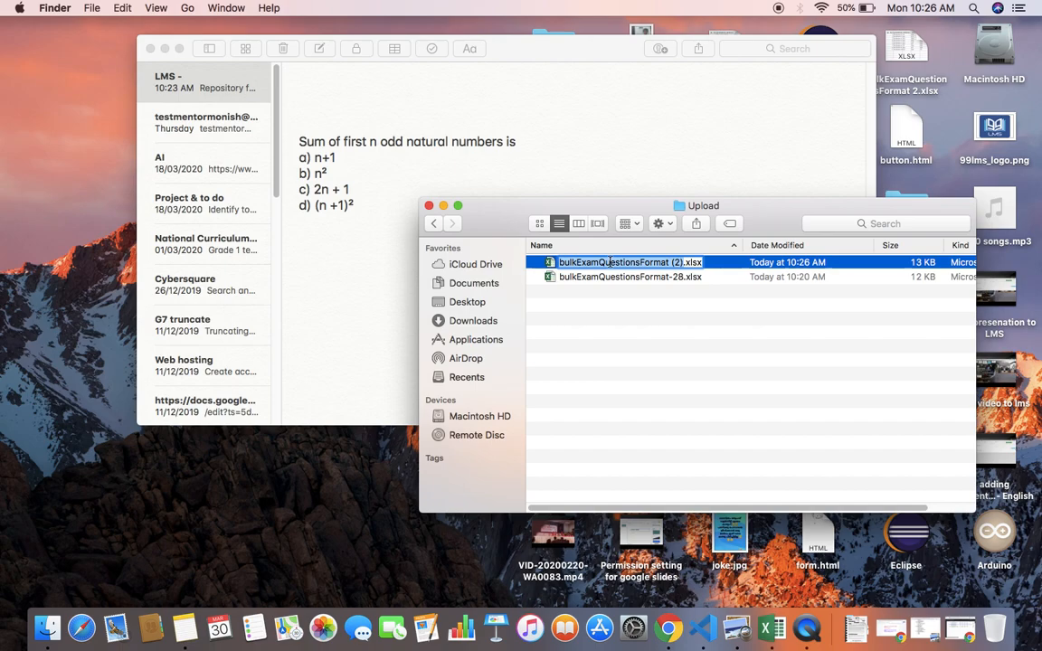
type("uploadFormat.xlsx")
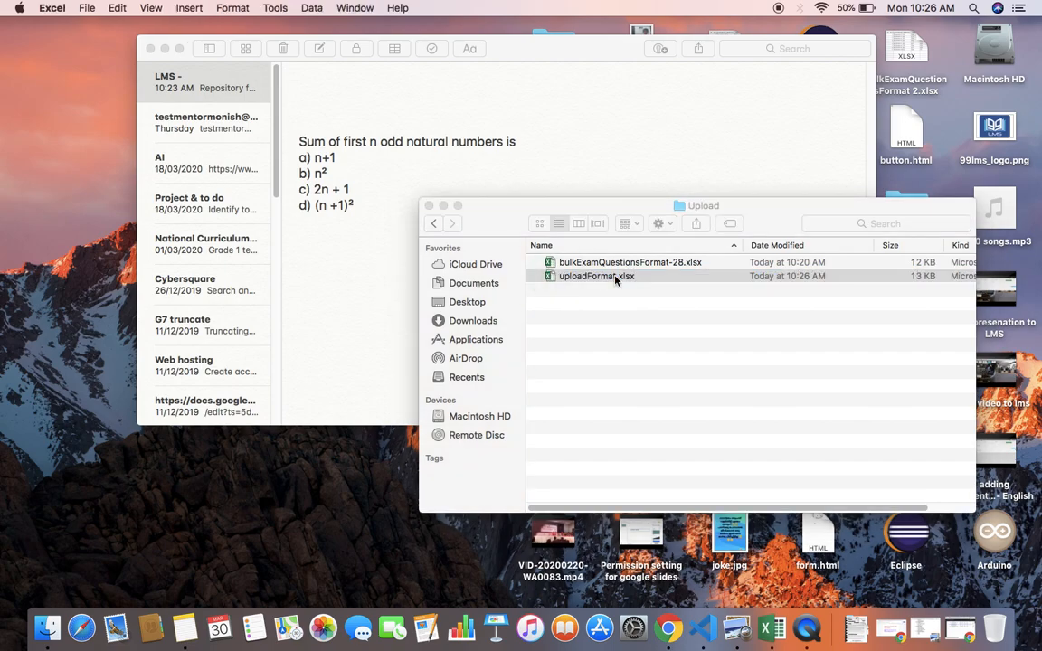
- Open uploadFormat.xlsx and clear the example question from cell B2 of row 2
double_click(597, 275)
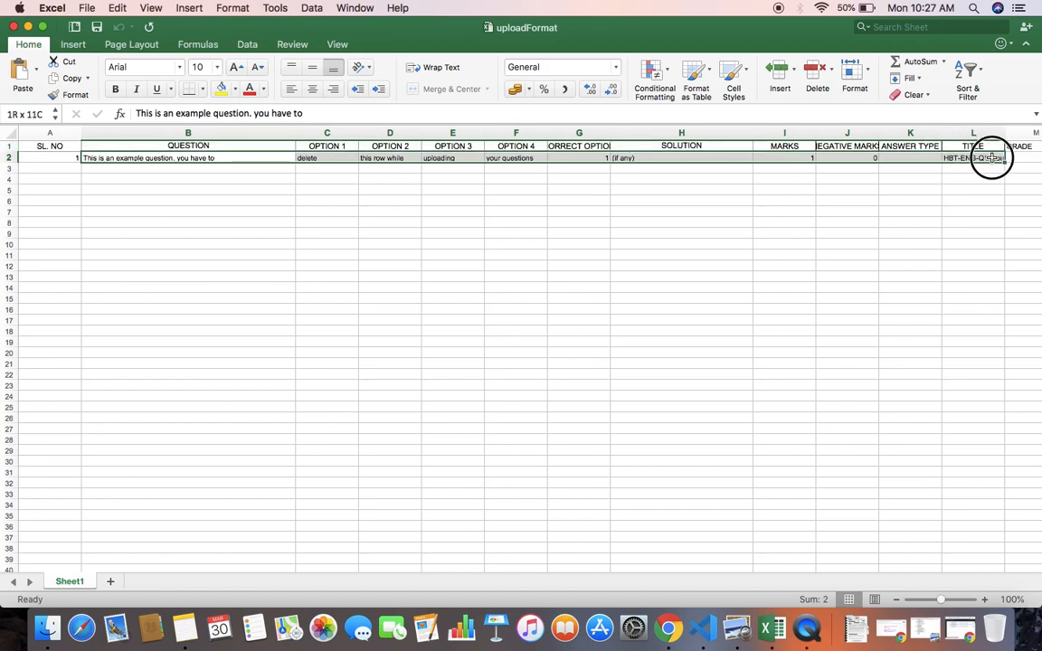
key("delete")
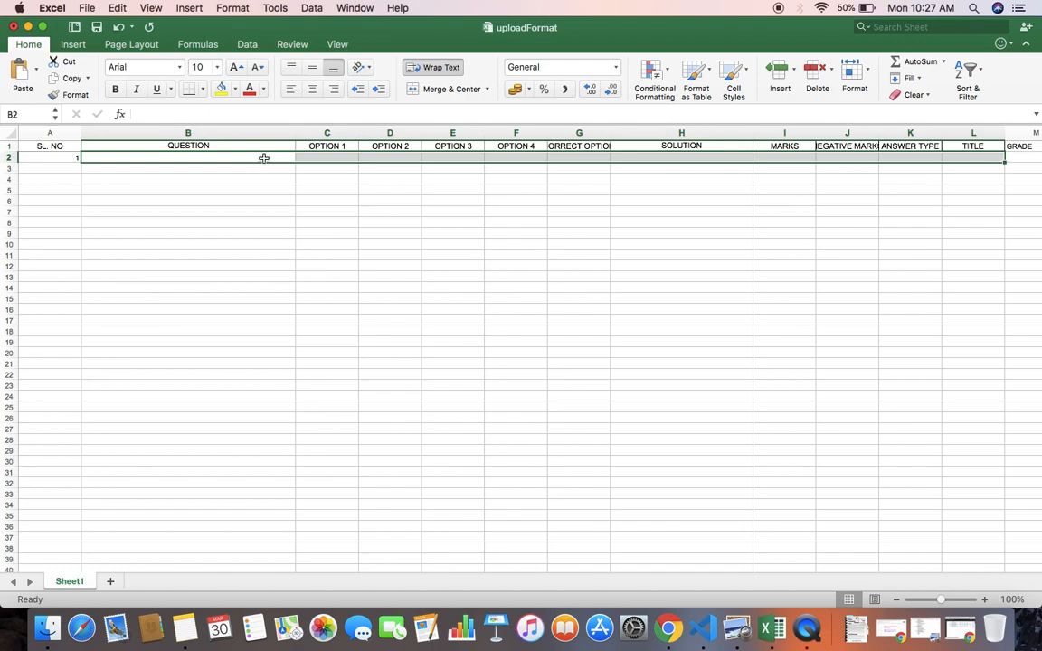
double_click(189, 157)
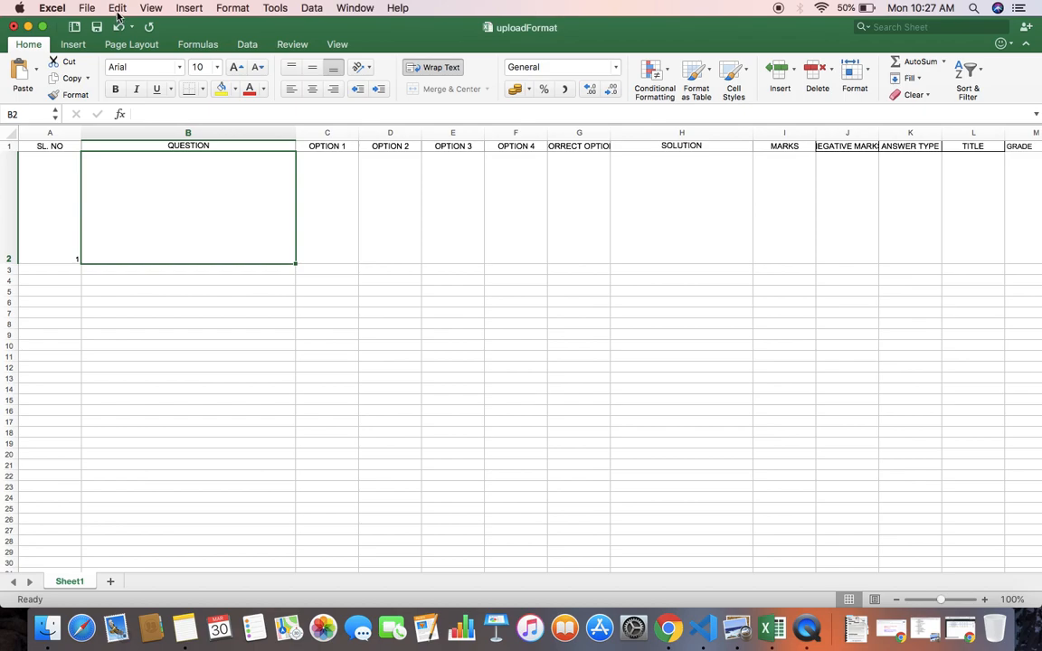
left_click(116, 7)
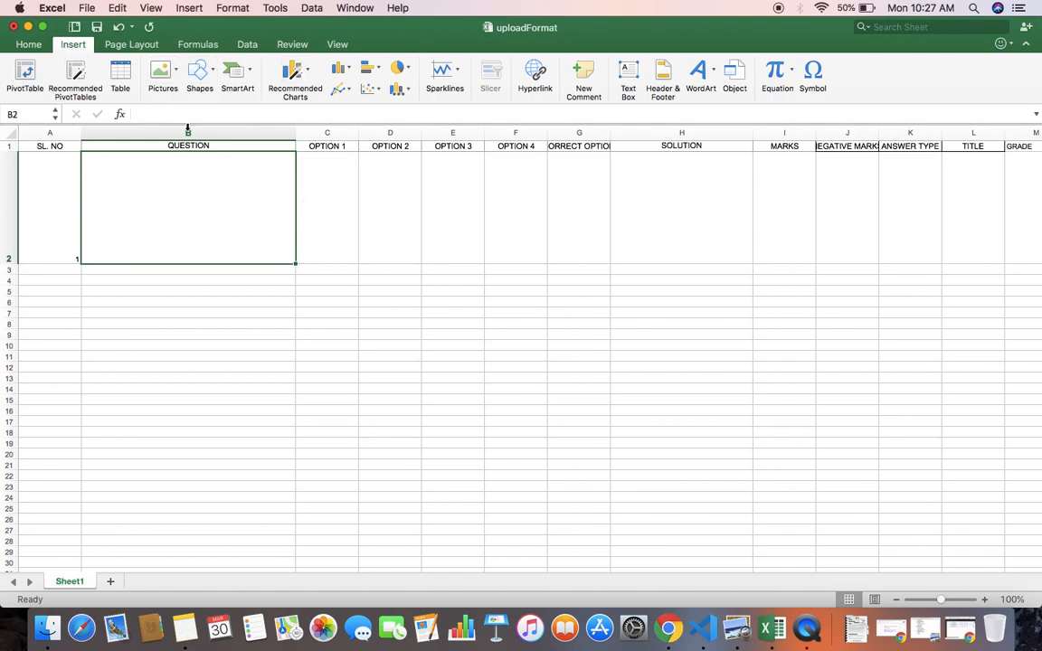
mouse_move(295, 135)
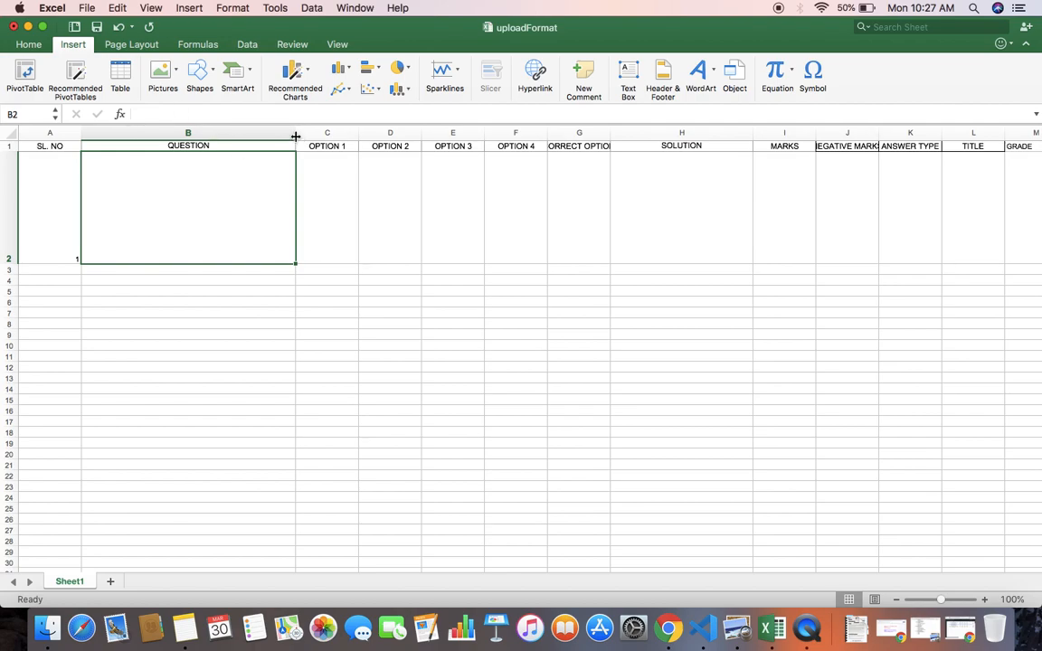
- Insert the Desktop Screen Shot PNG of the odd-numbers question as a picture in the QUESTION cell
left_click(163, 73)
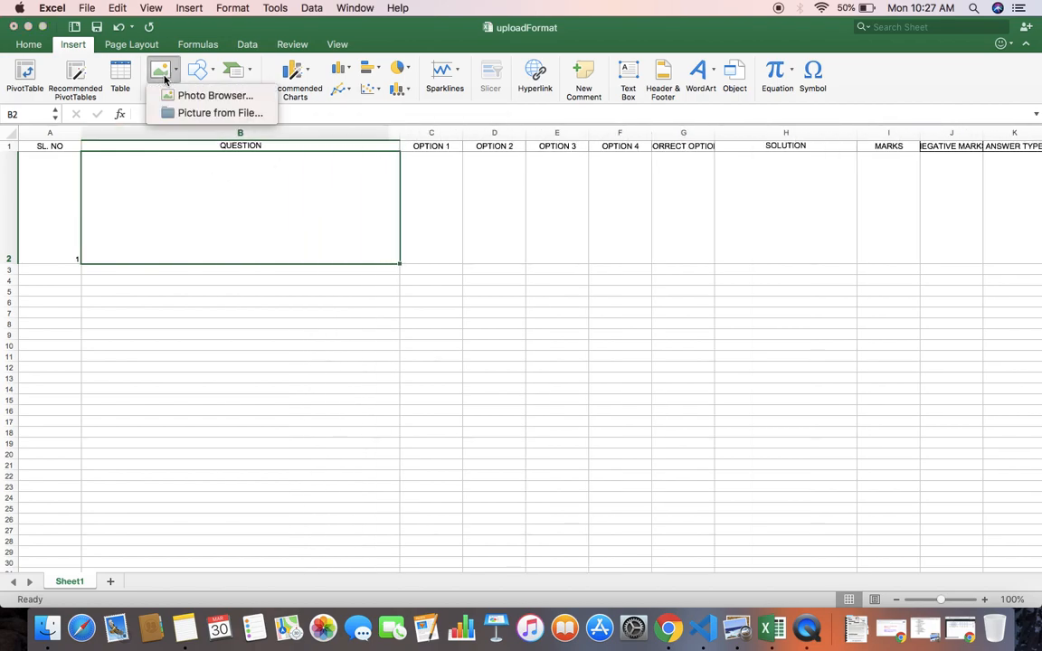
mouse_move(185, 112)
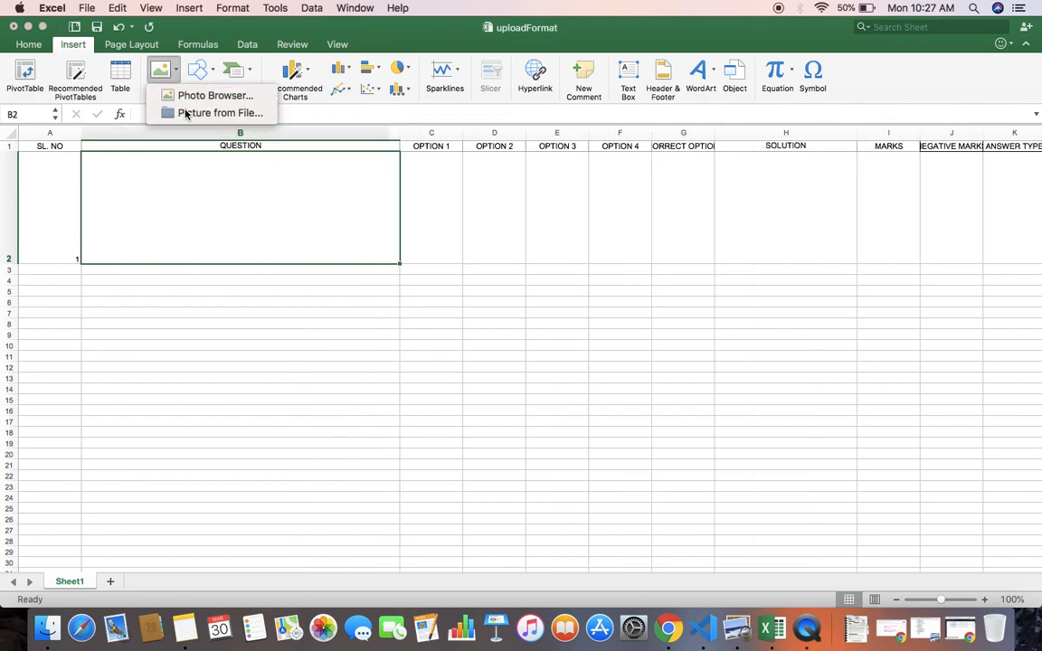
left_click(221, 112)
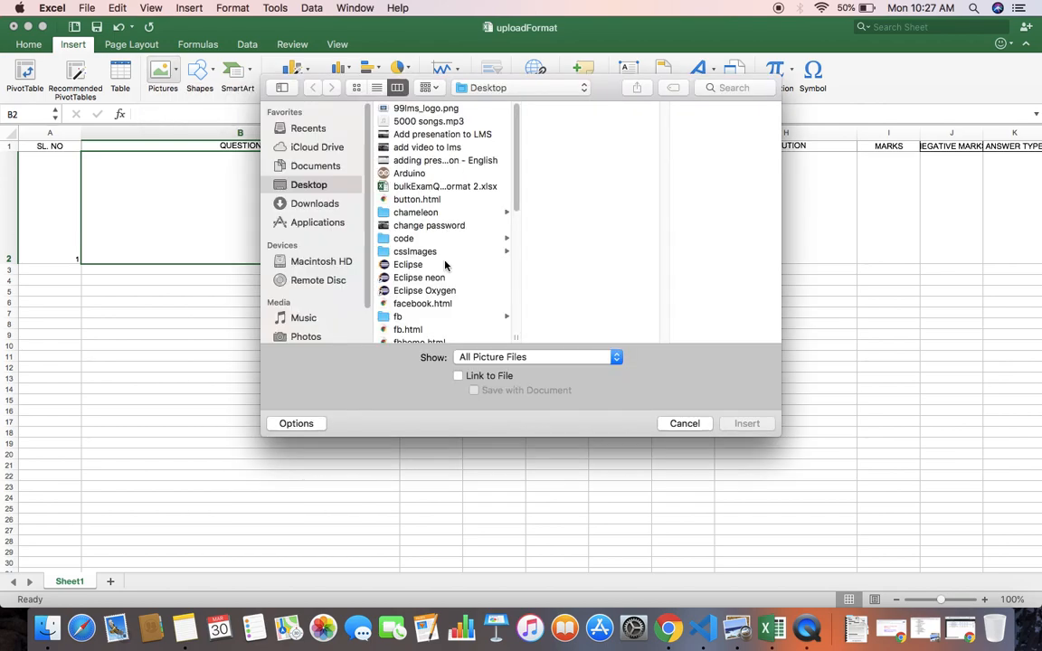
mouse_move(478, 289)
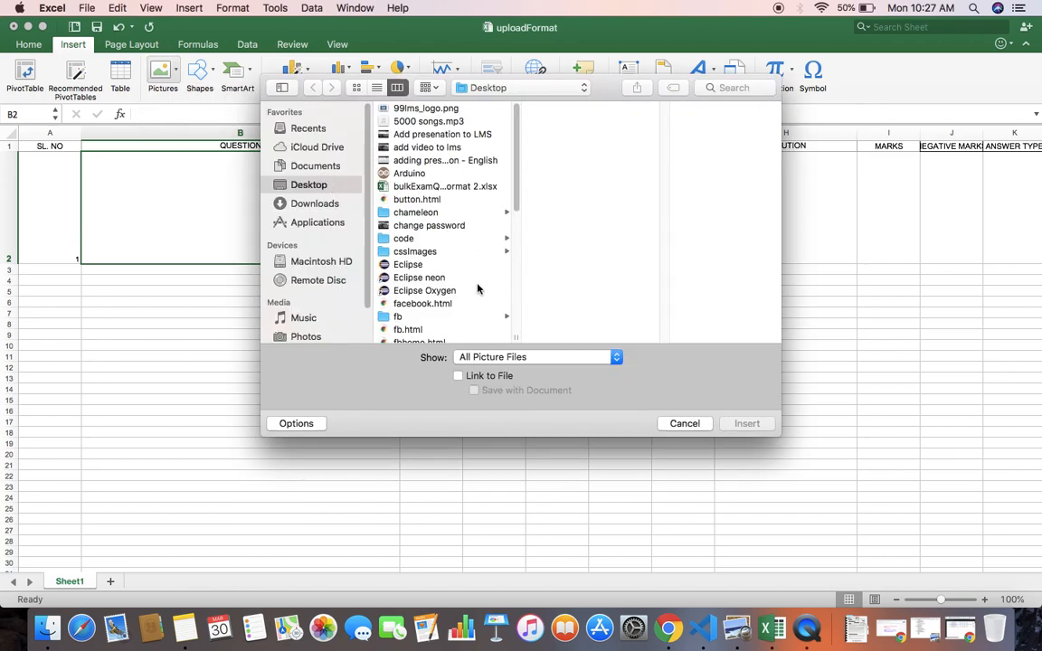
left_click(445, 297)
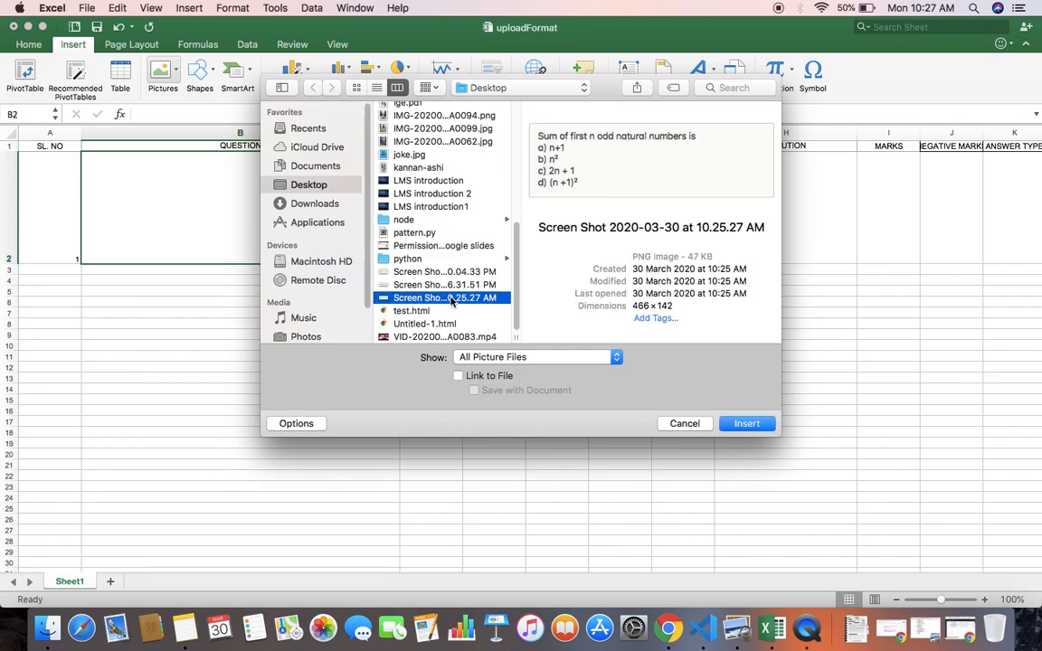
left_click(746, 424)
type("a")
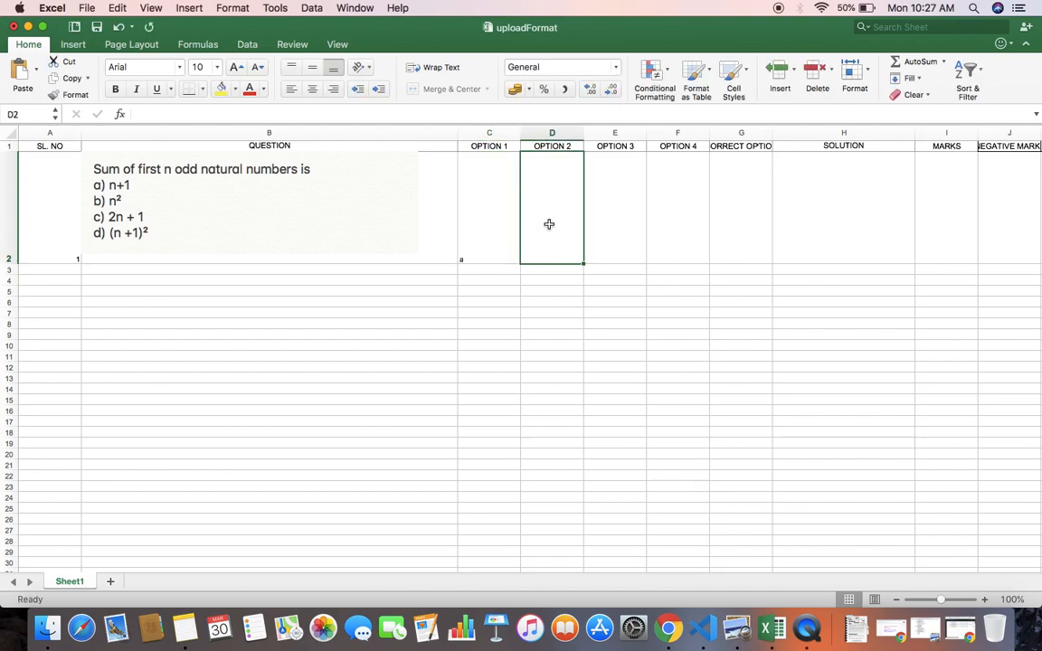
- Fill row 2 with option letter d, correct option b and marks 2
left_click(616, 208)
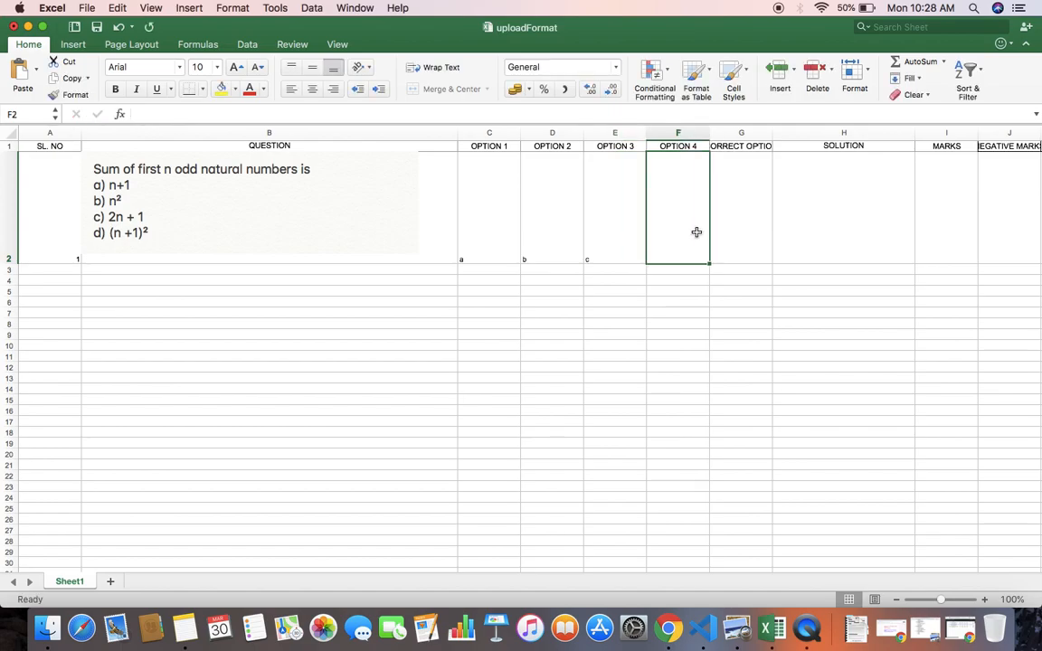
type("d")
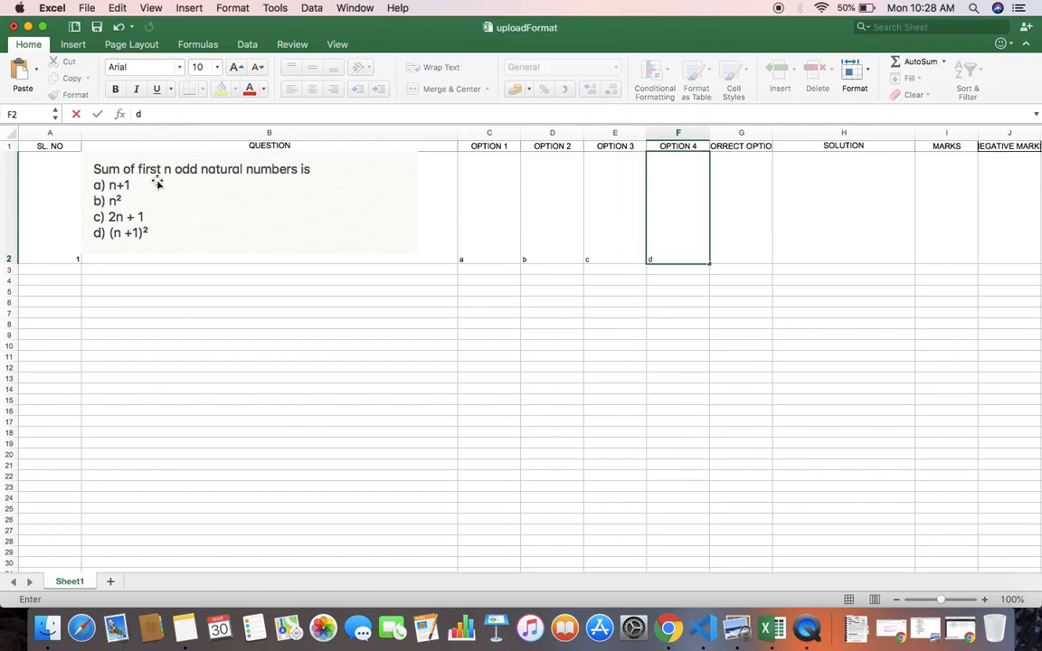
mouse_move(631, 272)
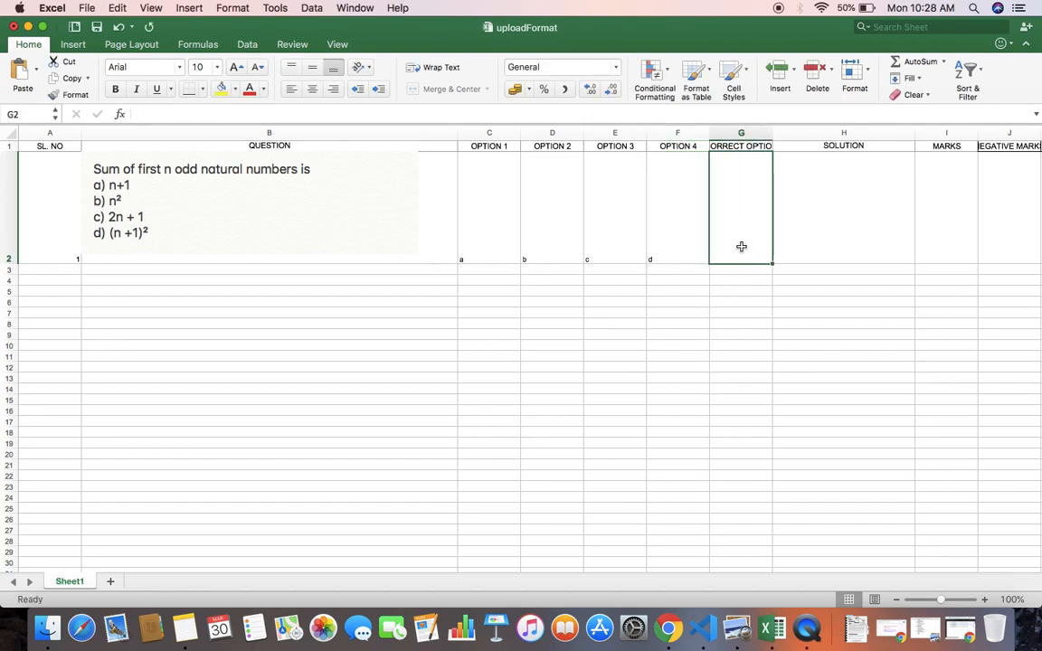
type("b")
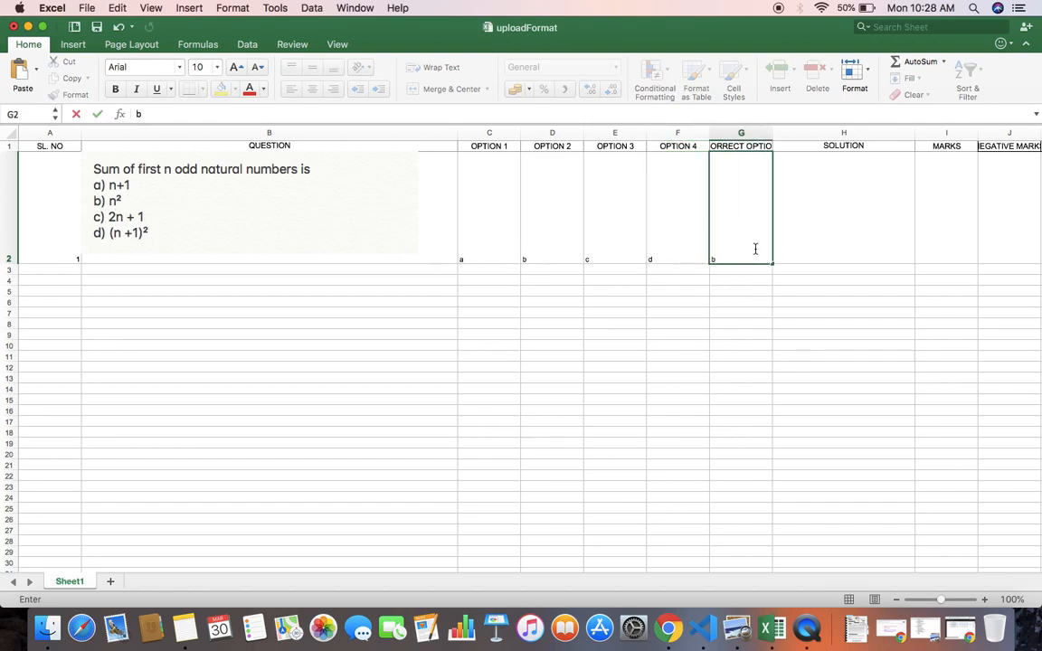
type("2")
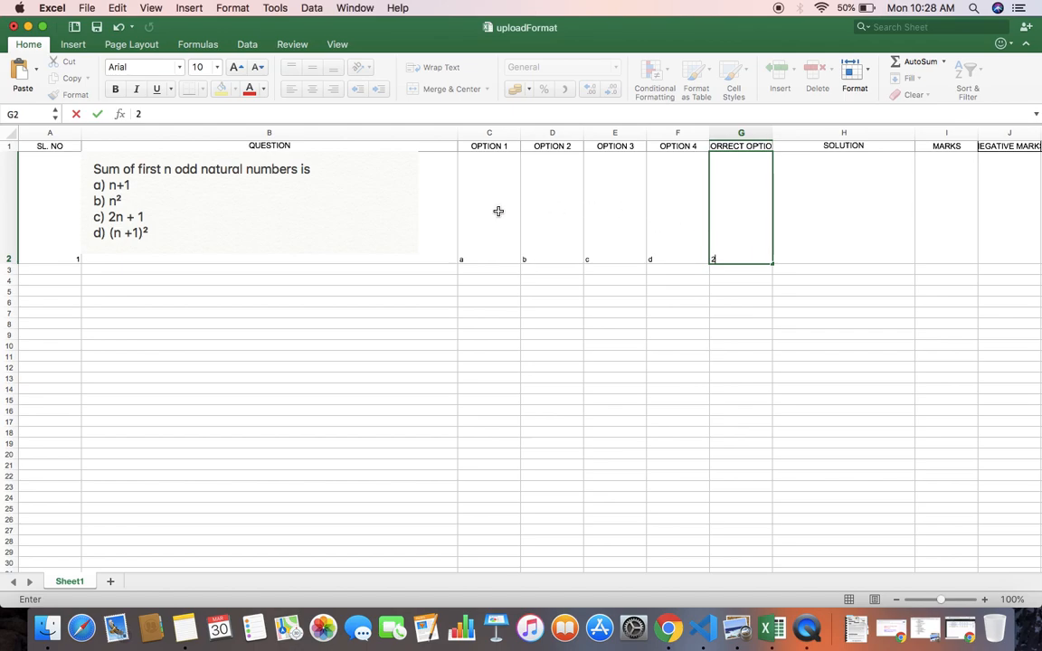
mouse_move(840, 246)
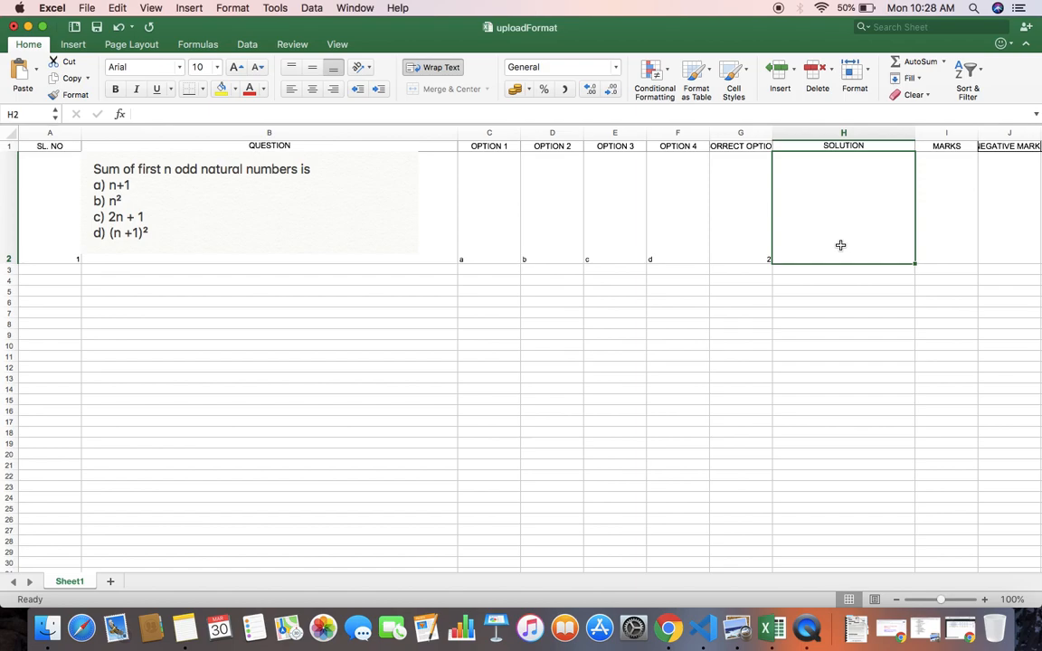
left_click(947, 208)
type("1")
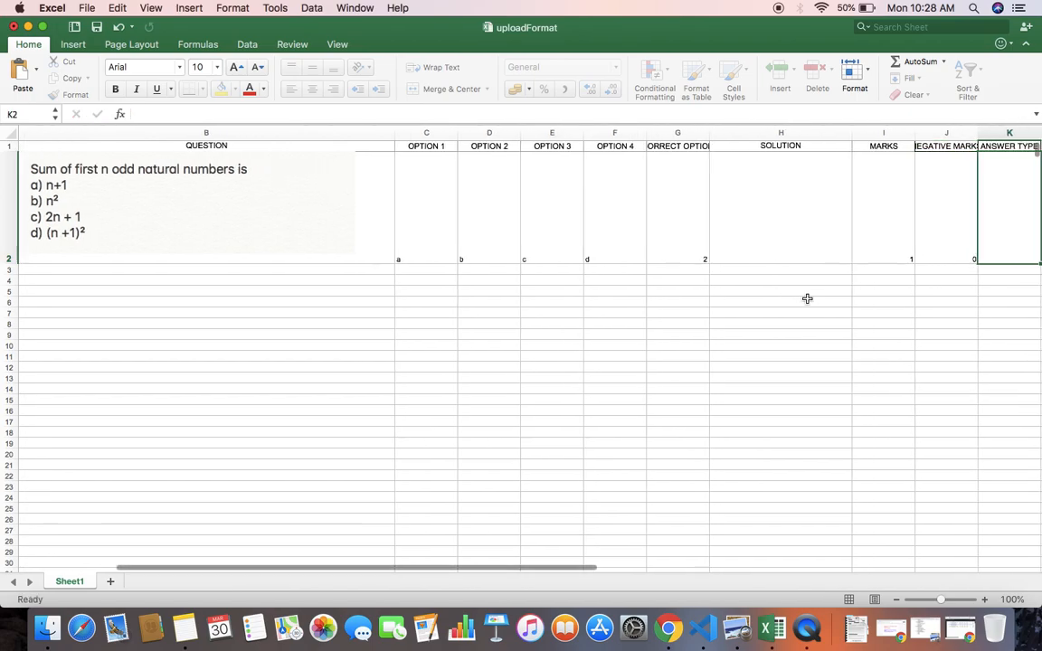
scroll("right", 3)
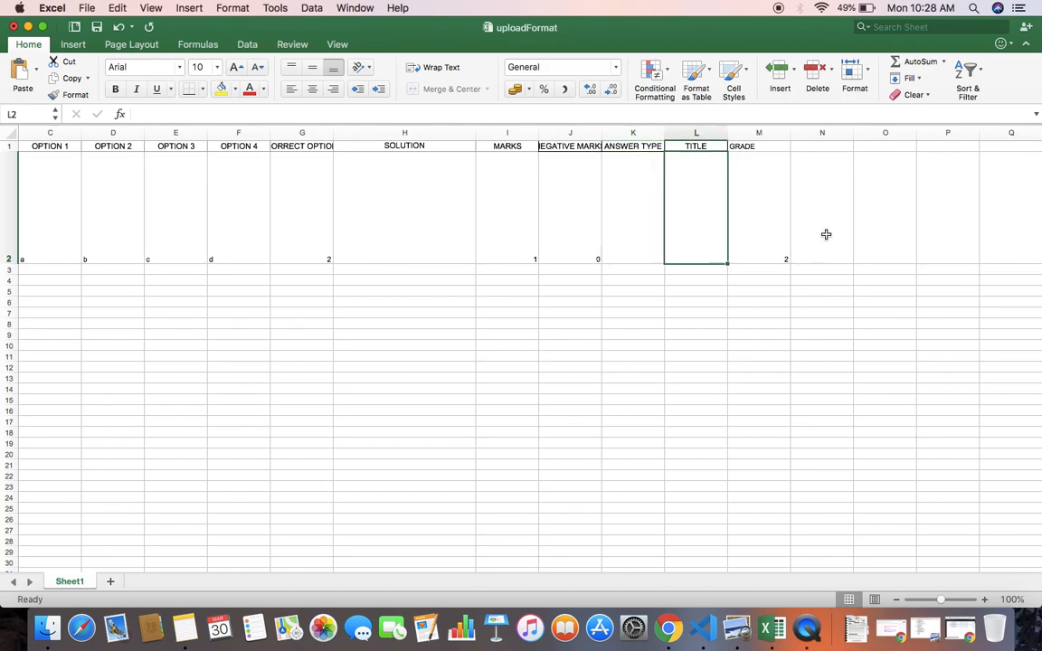
- Give the question row the title PIC-Question and grade 3
double_click(696, 208)
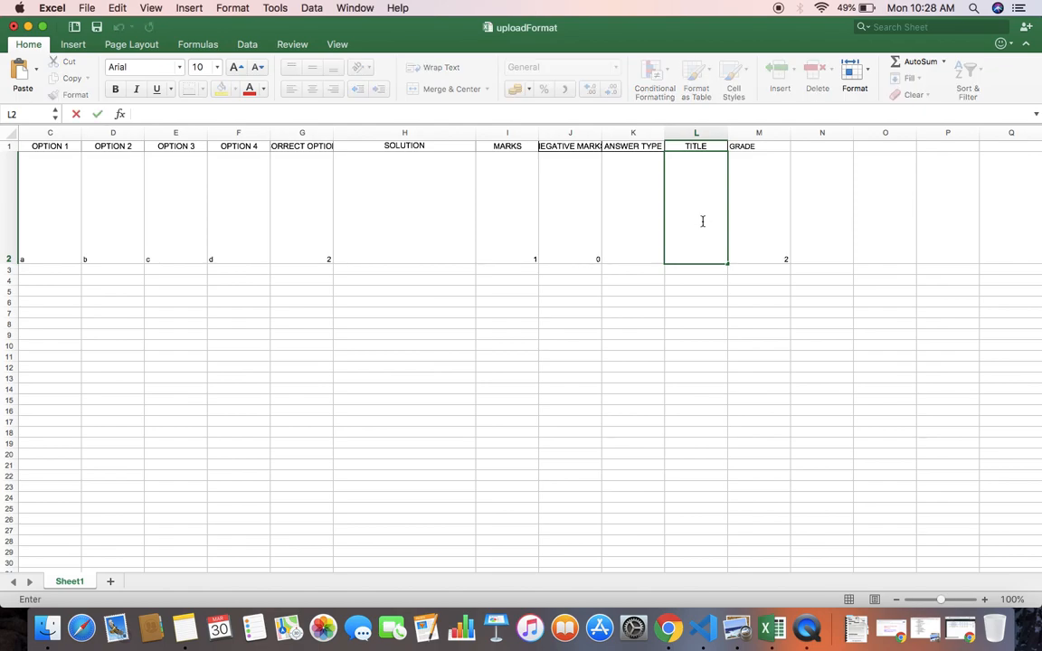
type("NW")
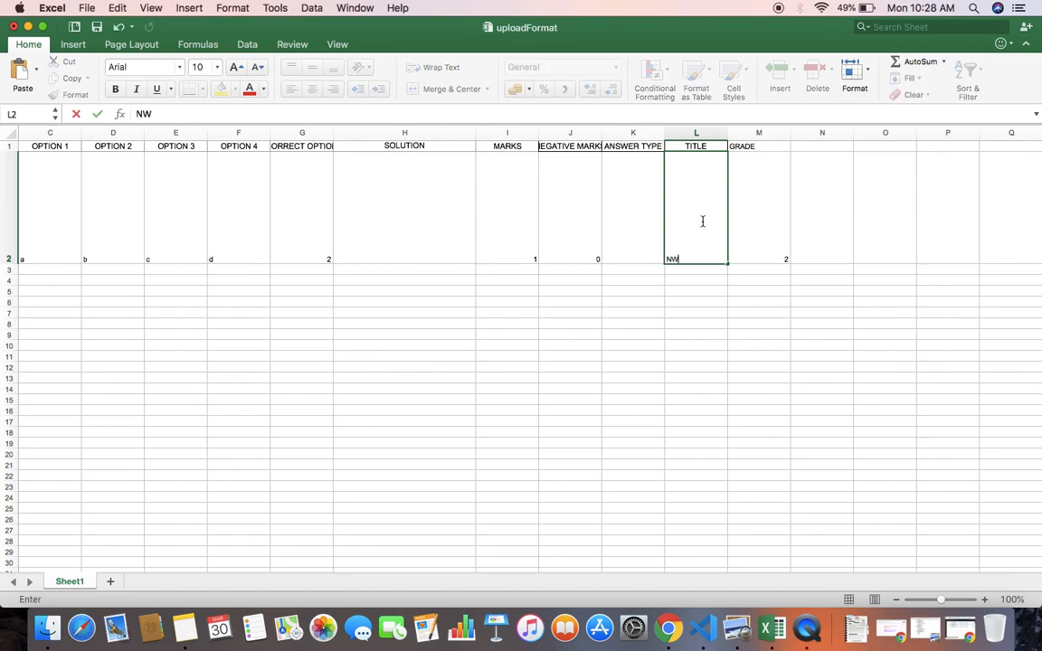
type("PIC-")
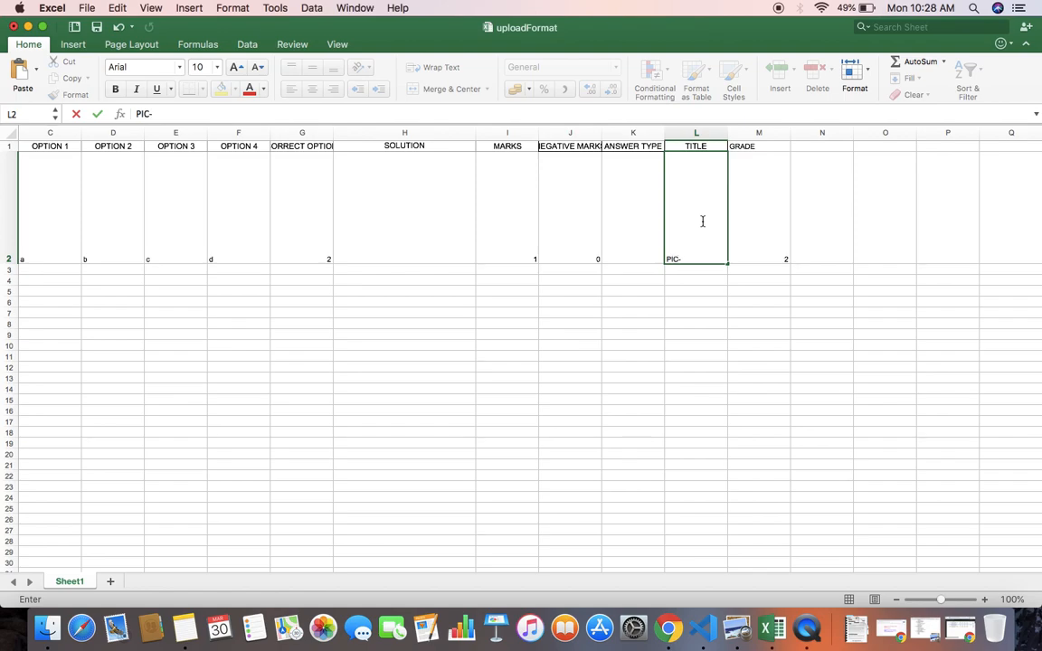
type("Question")
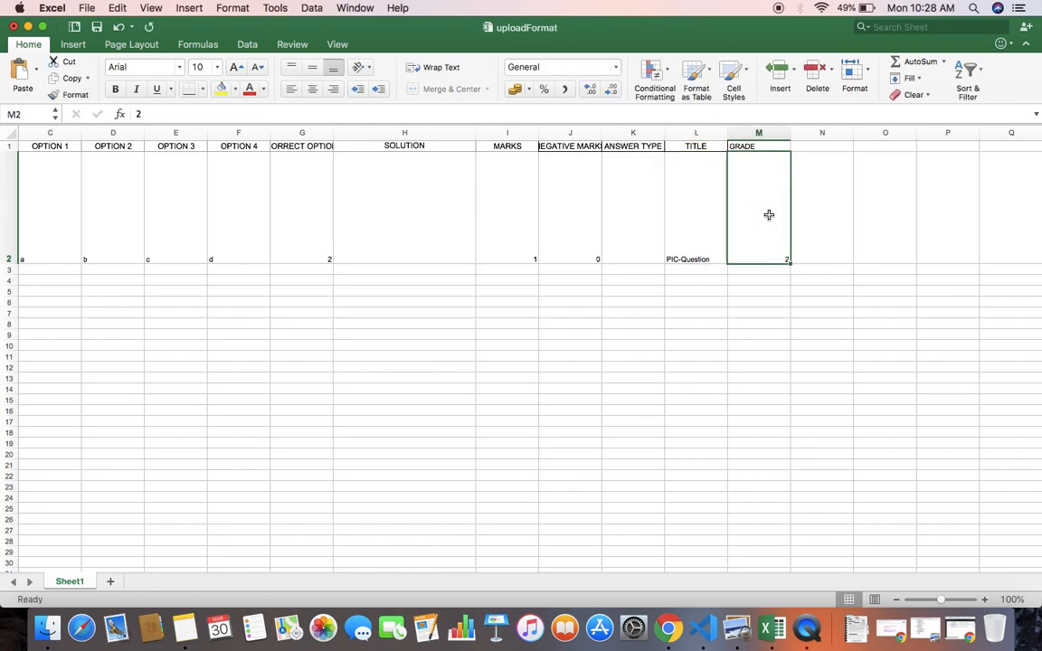
type("3")
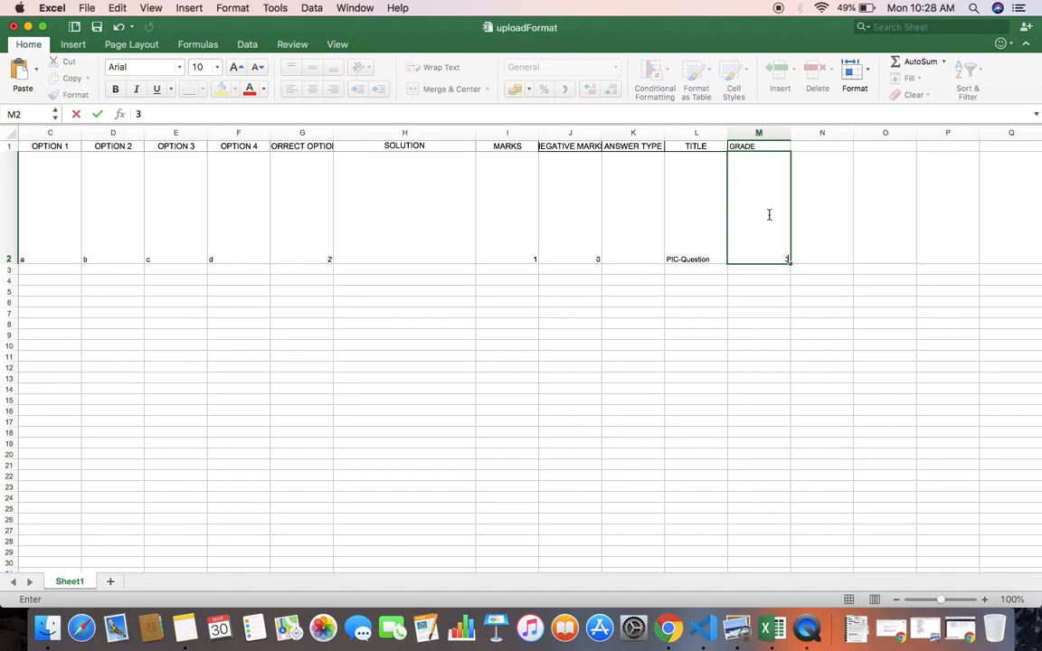
- Save the finished uploadFormat workbook from the File menu
left_click(86, 8)
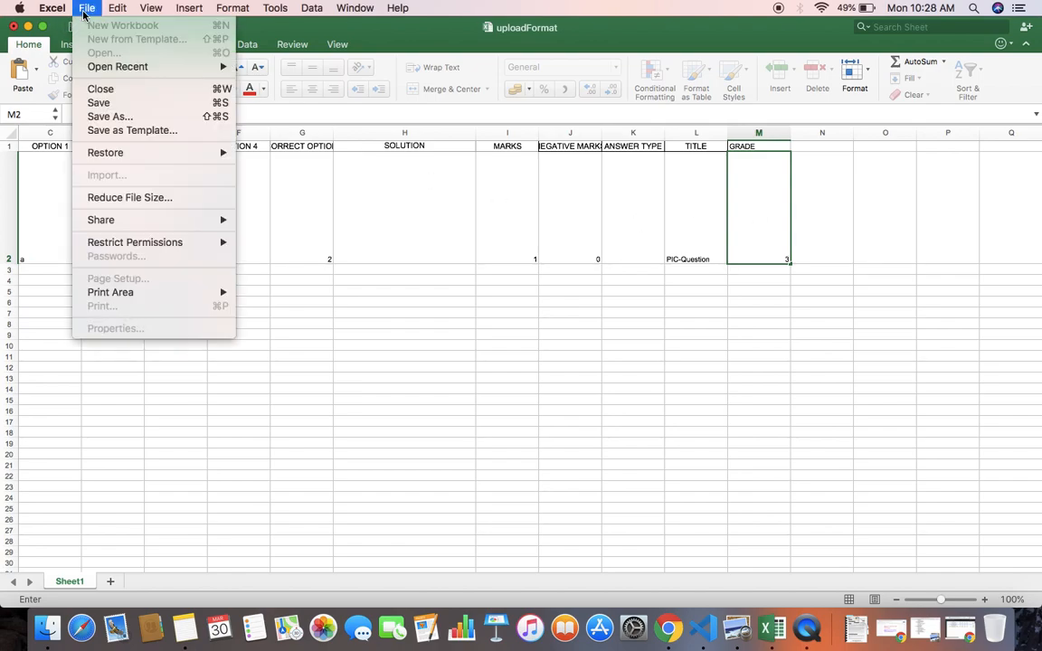
left_click(87, 8)
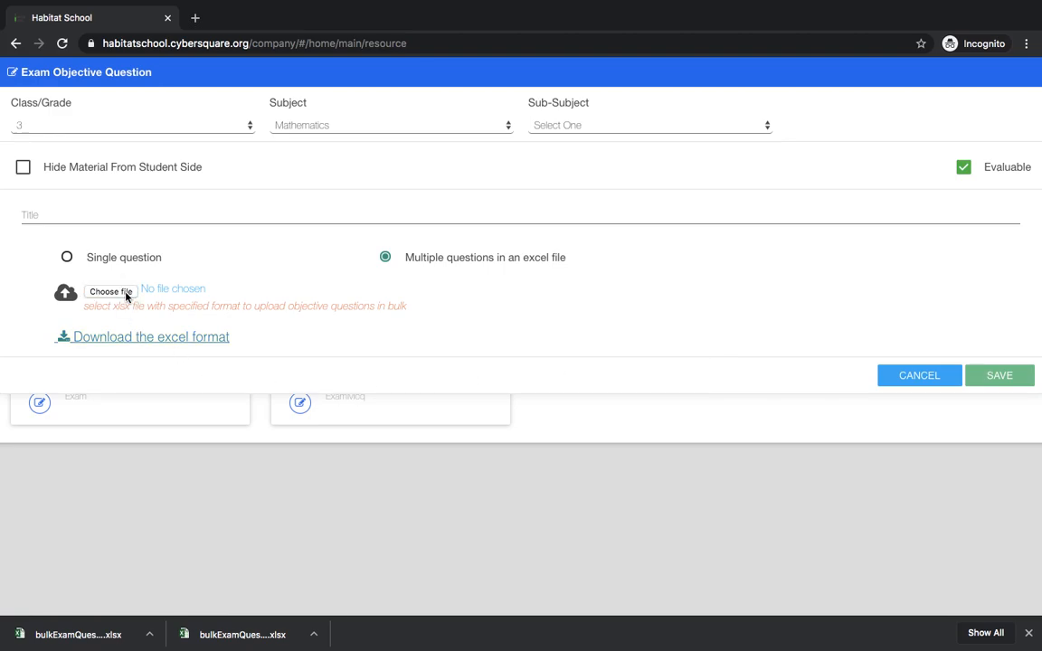
- Choose uploadFormat.xlsx from the Upload folder as the bulk file and save the resource
left_click(109, 292)
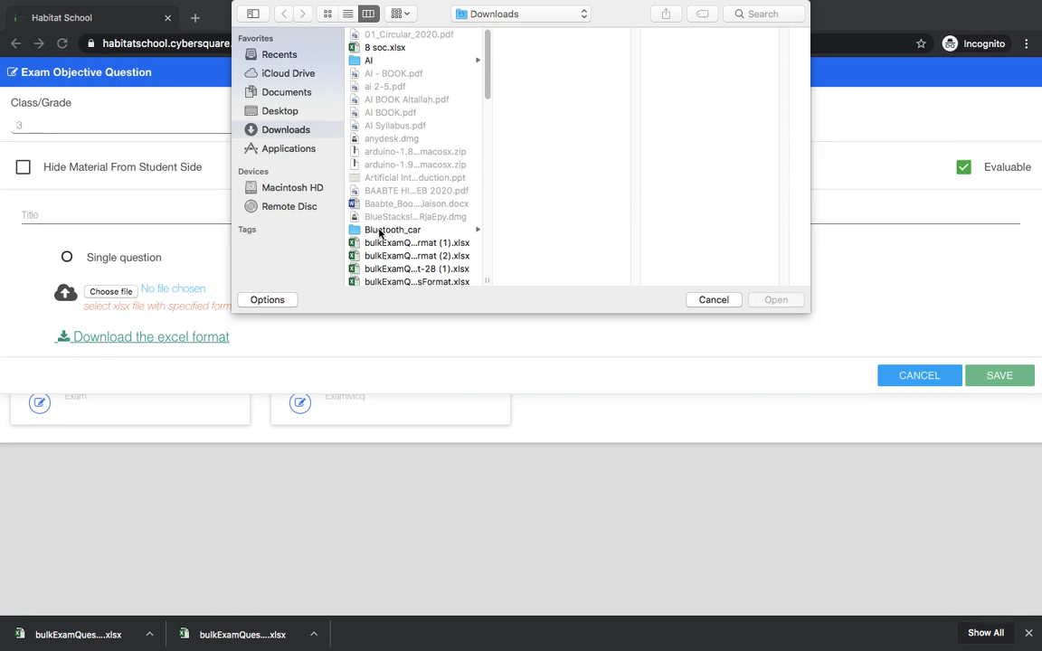
scroll("down", 3)
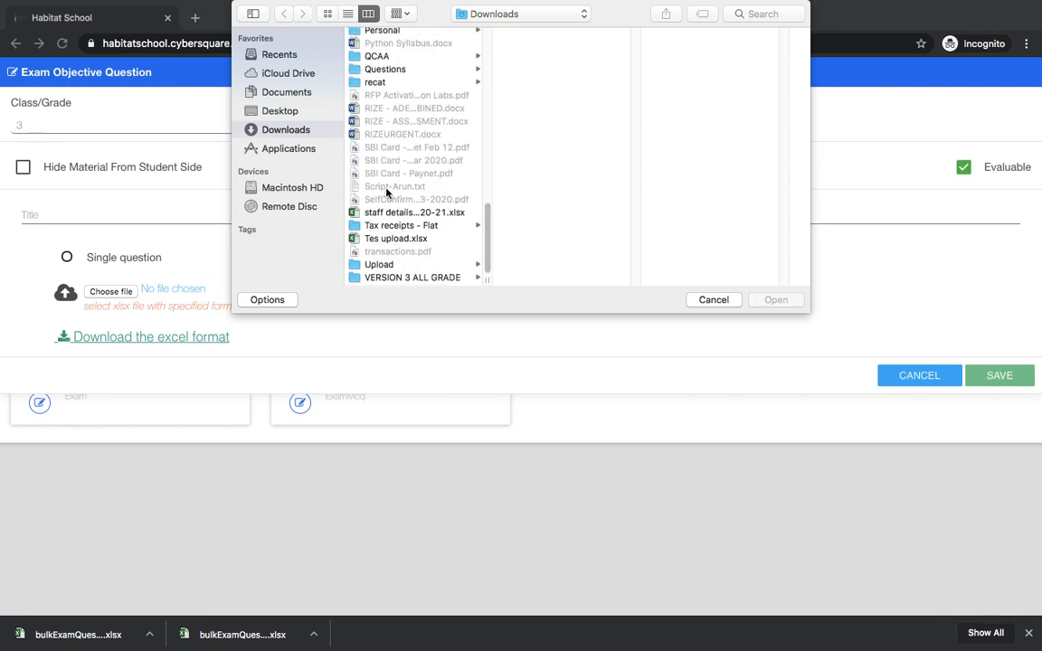
left_click(380, 264)
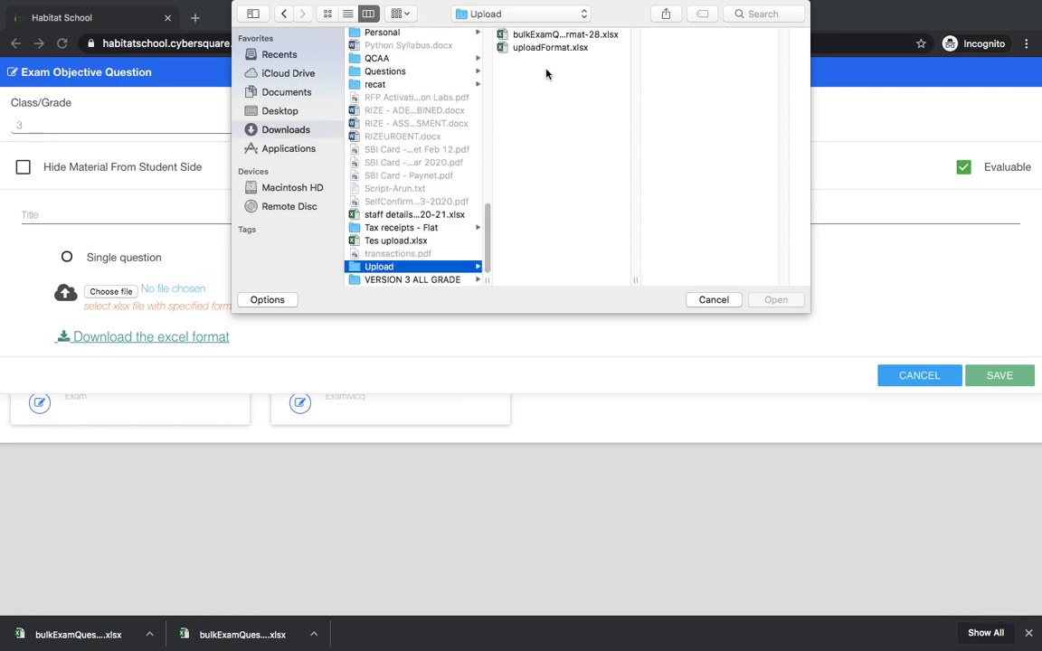
left_click(550, 47)
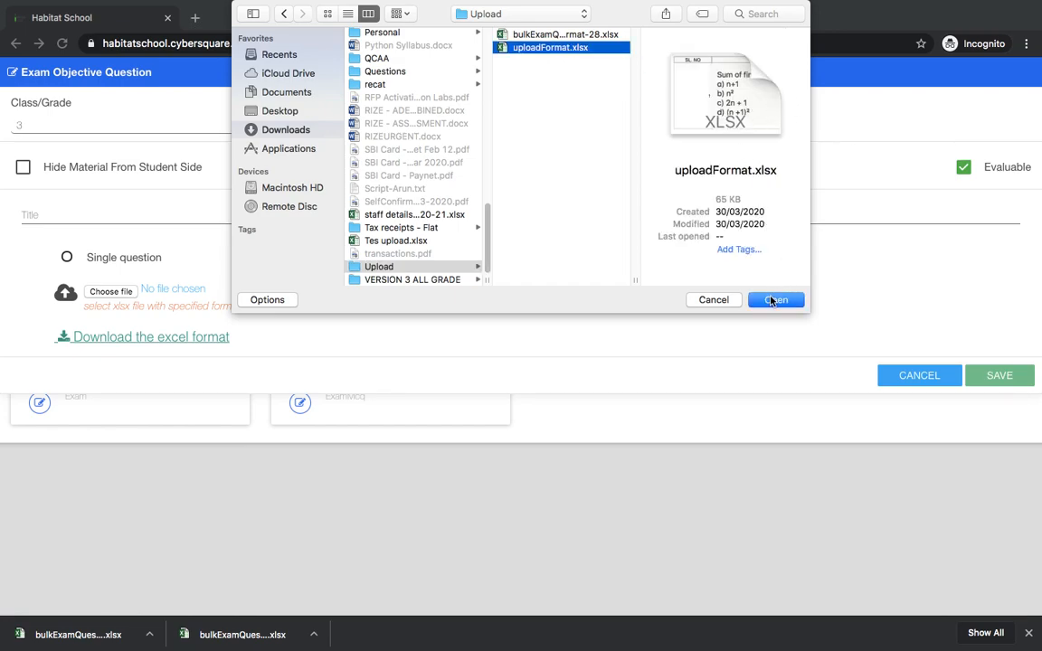
left_click(774, 301)
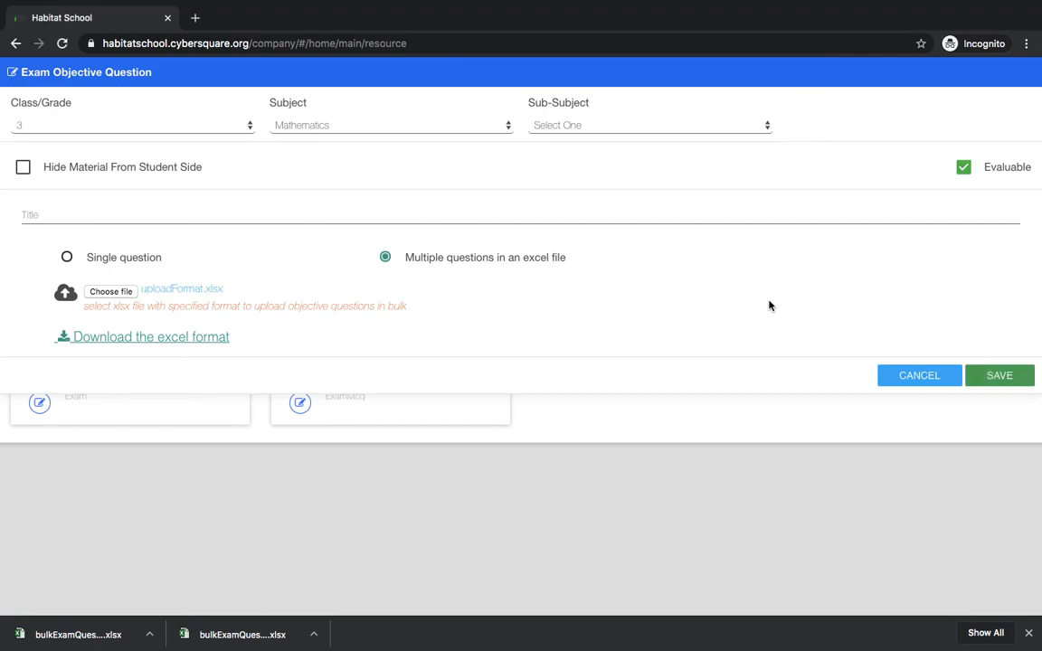
left_click(998, 375)
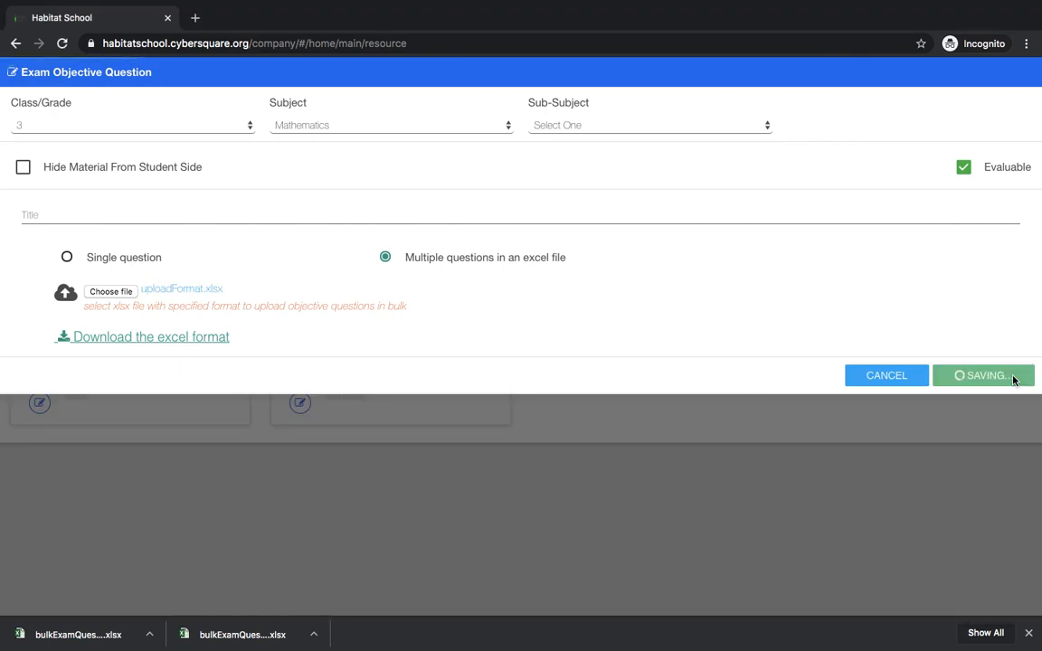
- View the PIC-Question card to preview the odd-numbers image question with answer b
left_click(984, 375)
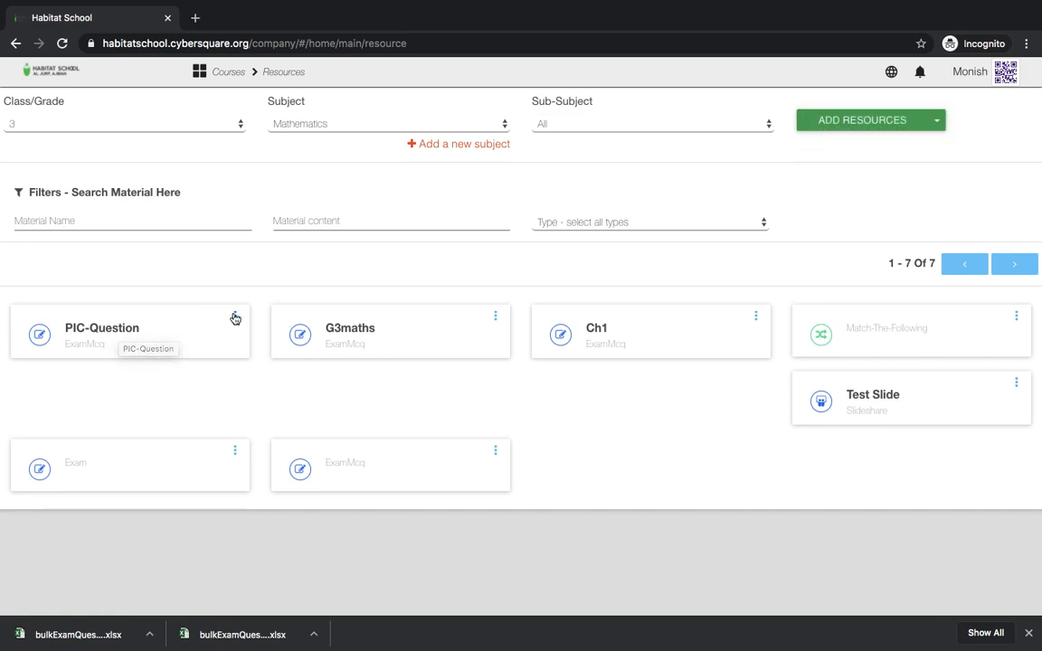
left_click(235, 317)
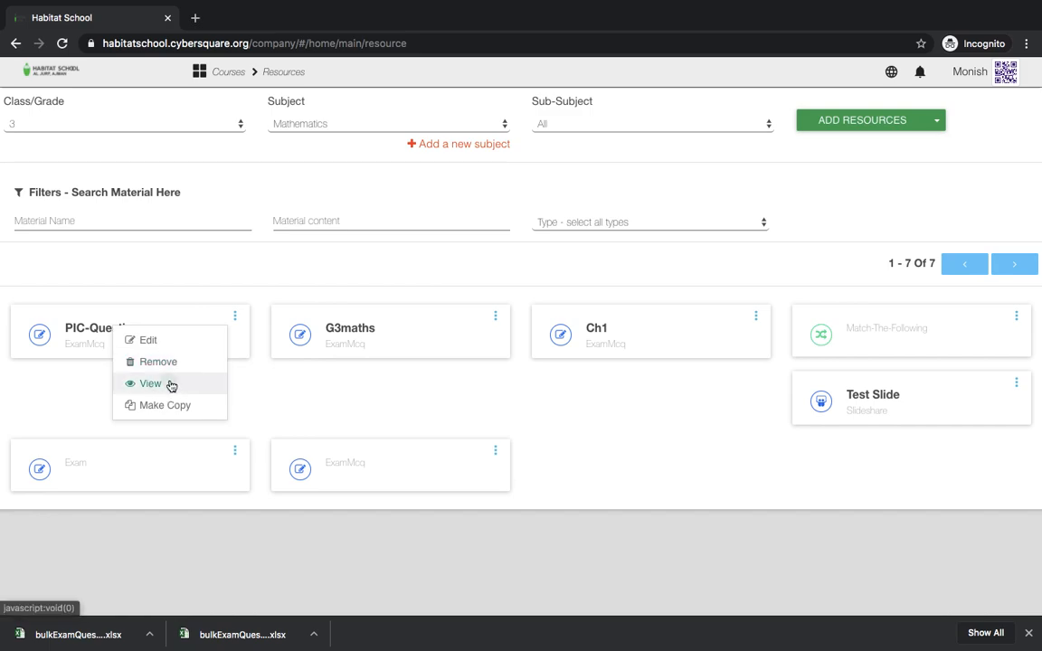
left_click(152, 384)
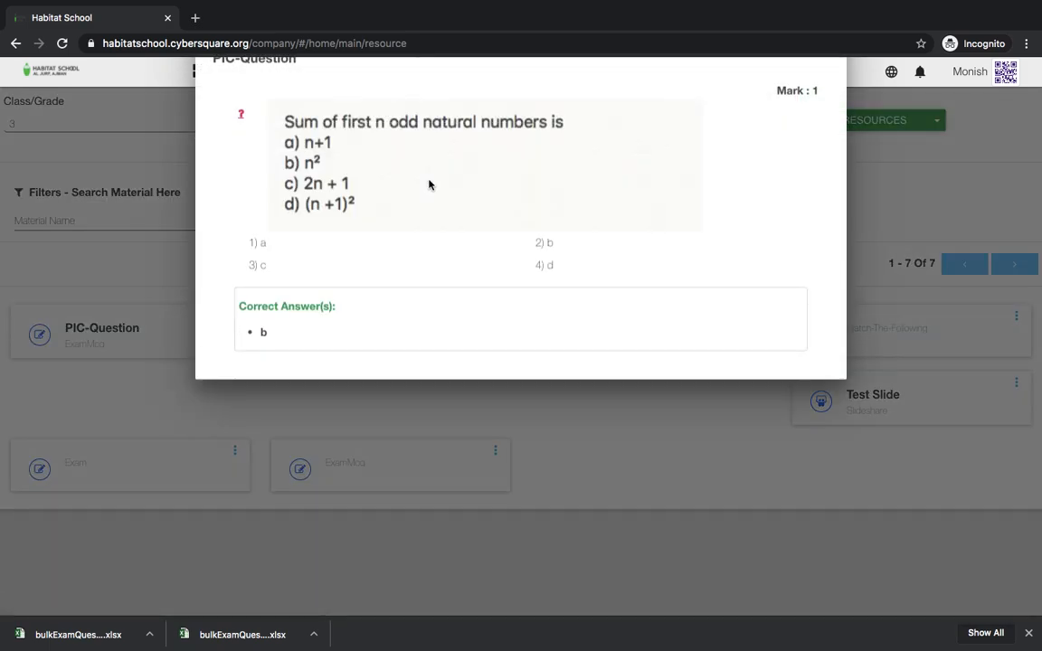